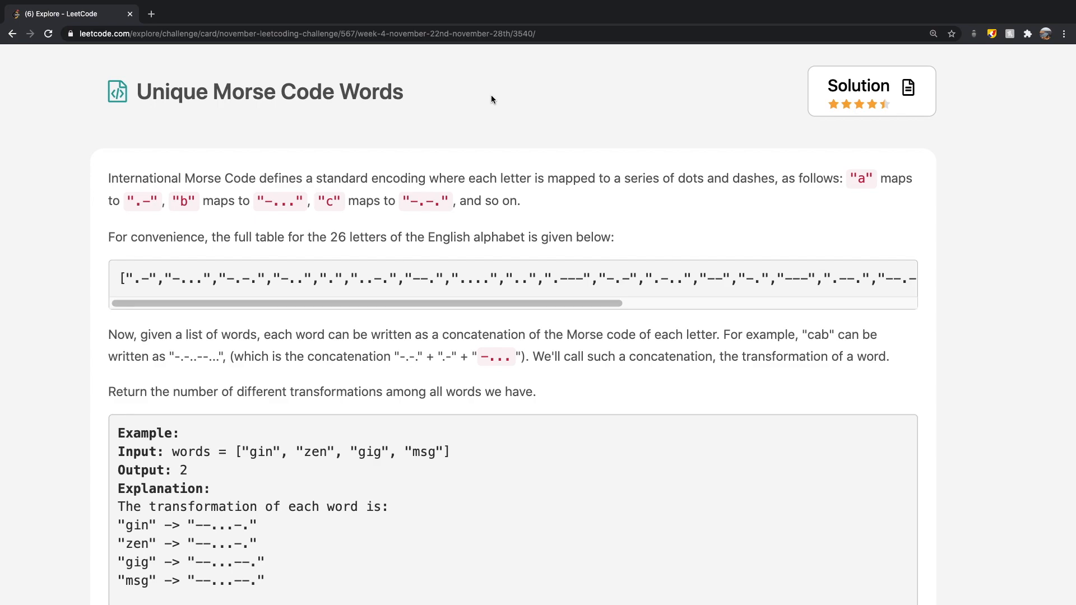
mouse_move(134, 156)
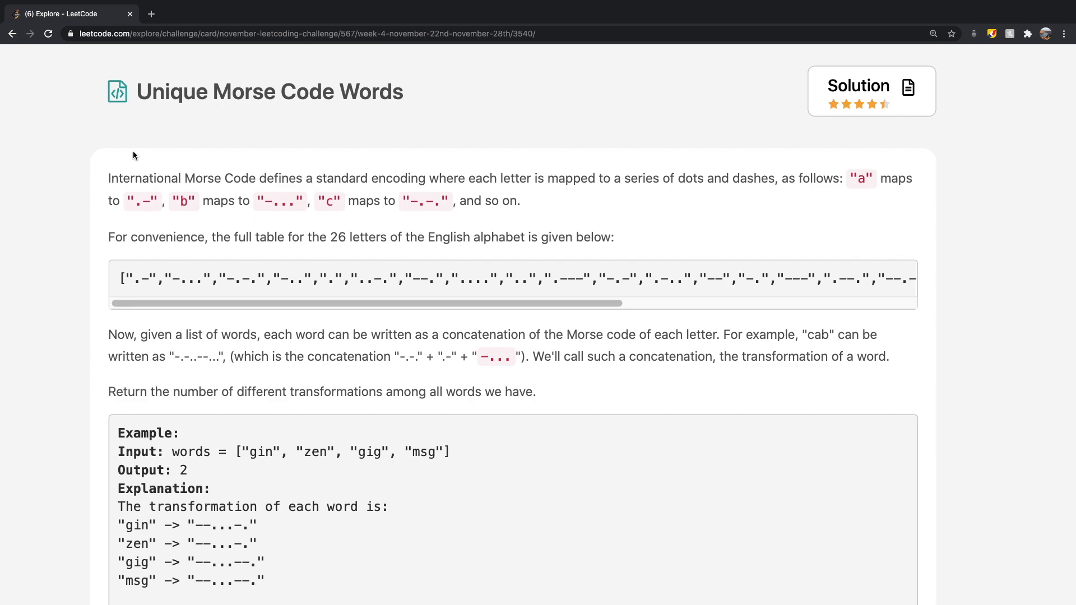
mouse_move(222, 169)
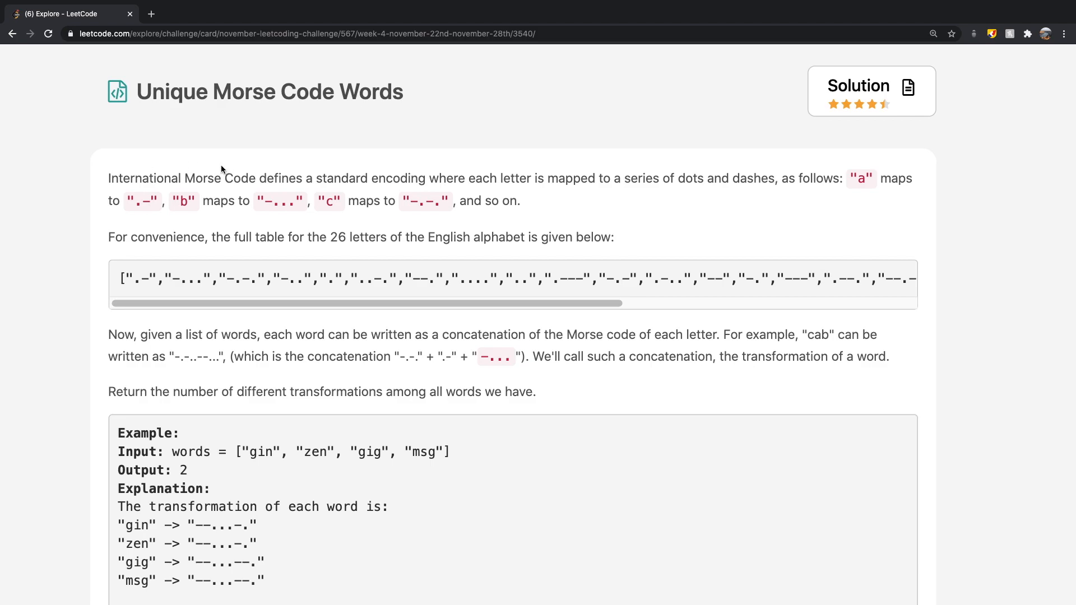
mouse_move(421, 158)
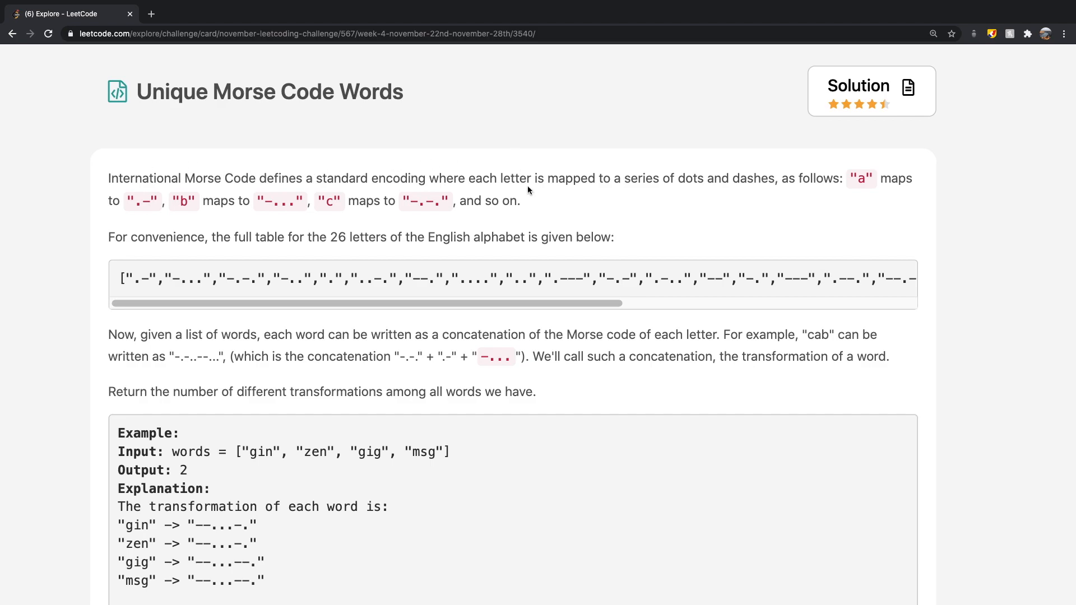
mouse_move(739, 170)
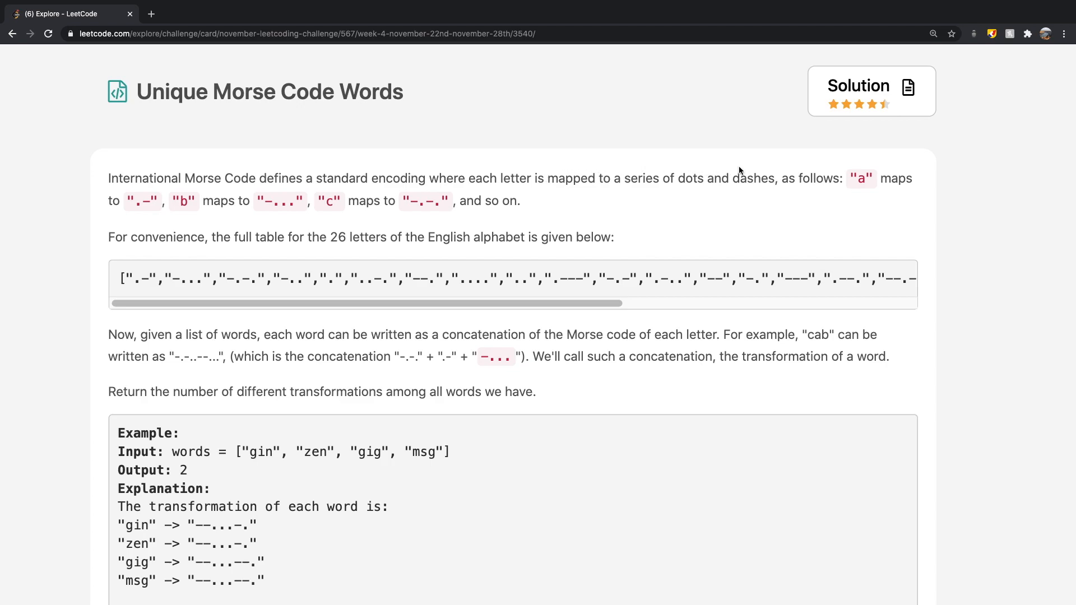
mouse_move(873, 170)
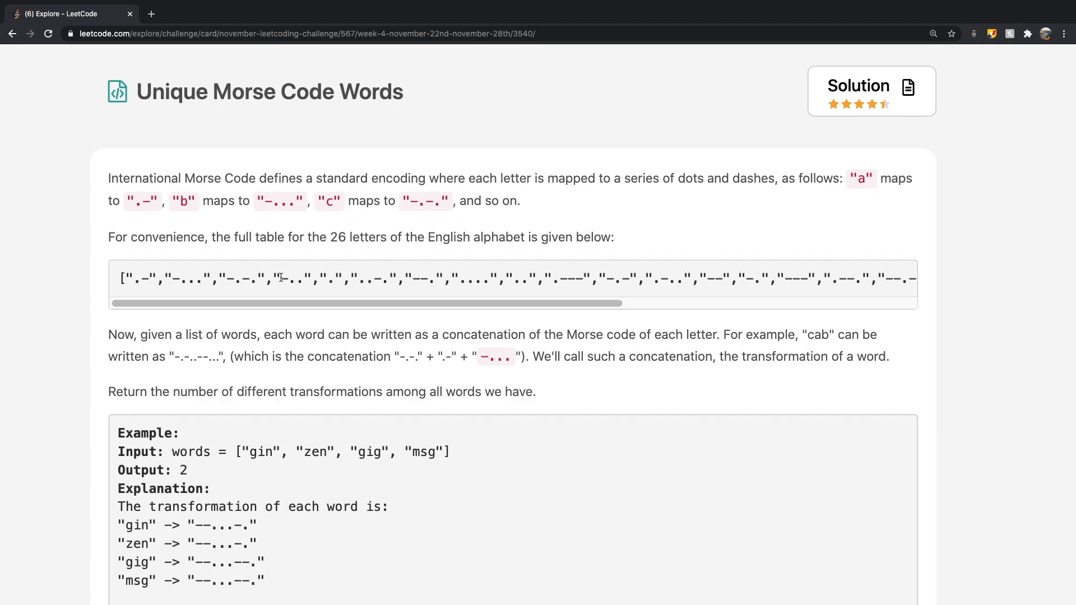
- Inspect the Morse code table by selecting it and picking out the code for 'a'
triple_click(275, 278)
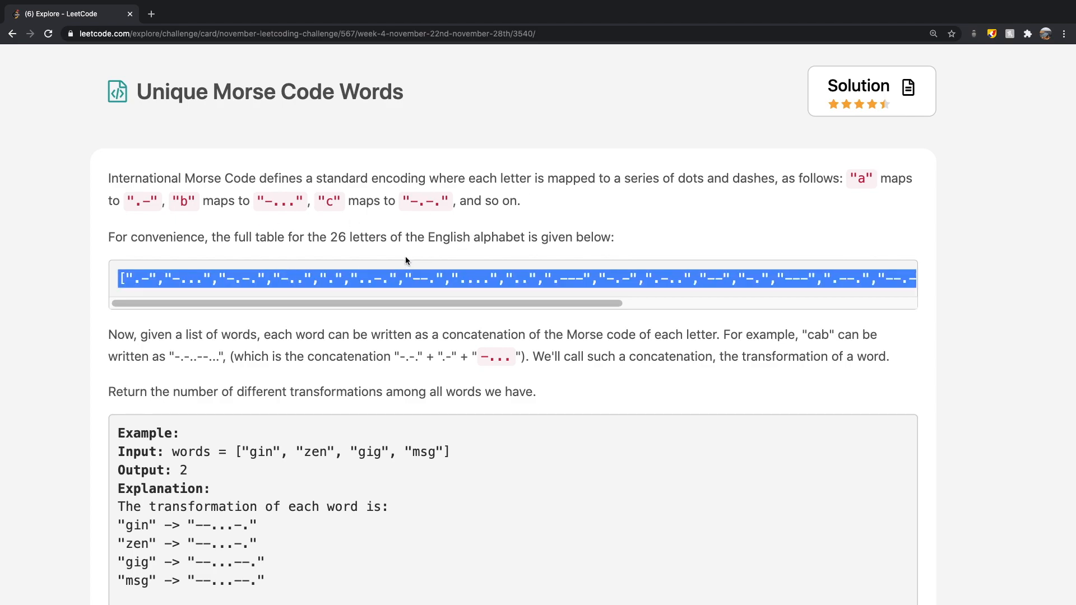
click(388, 279)
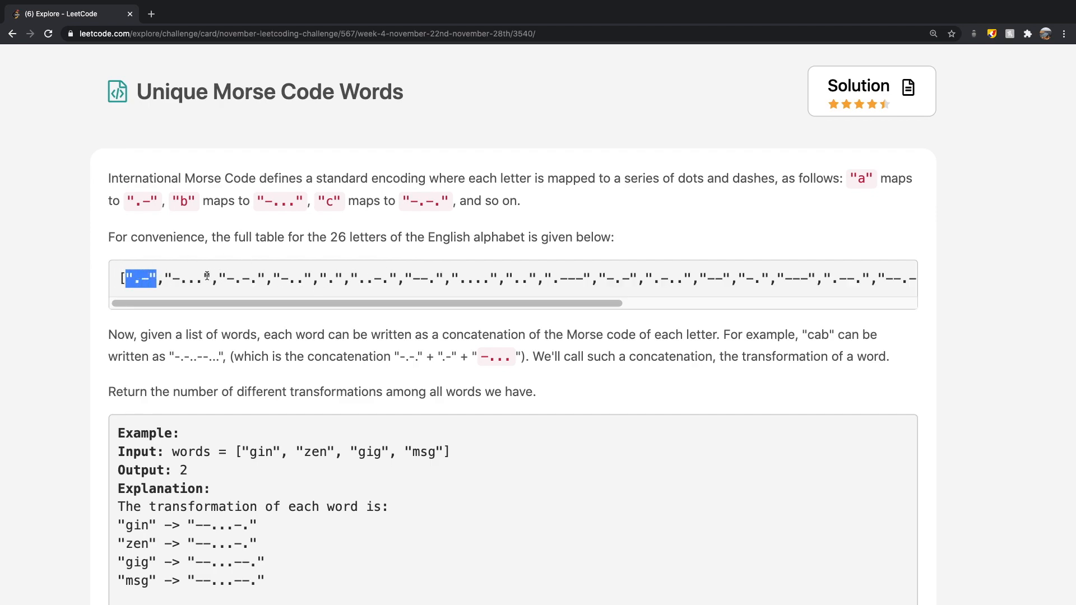
double_click(194, 278)
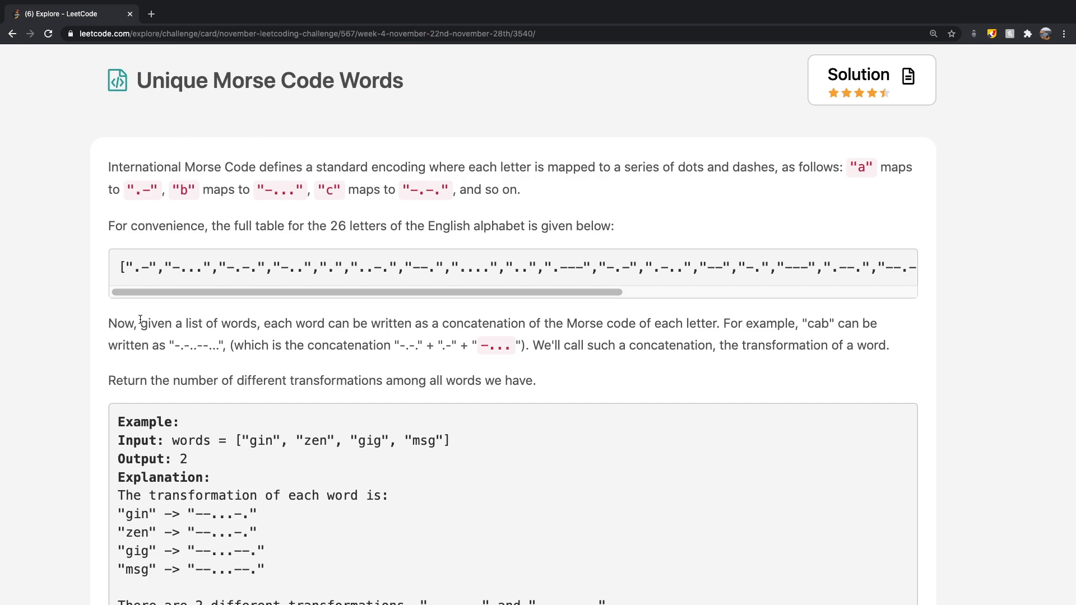
mouse_move(375, 336)
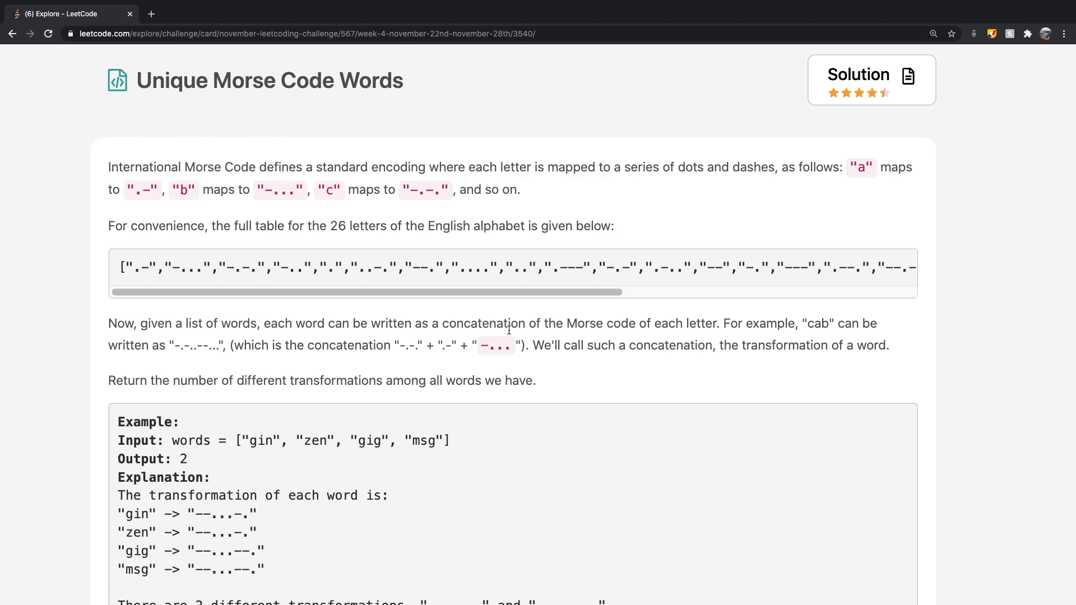
mouse_move(604, 328)
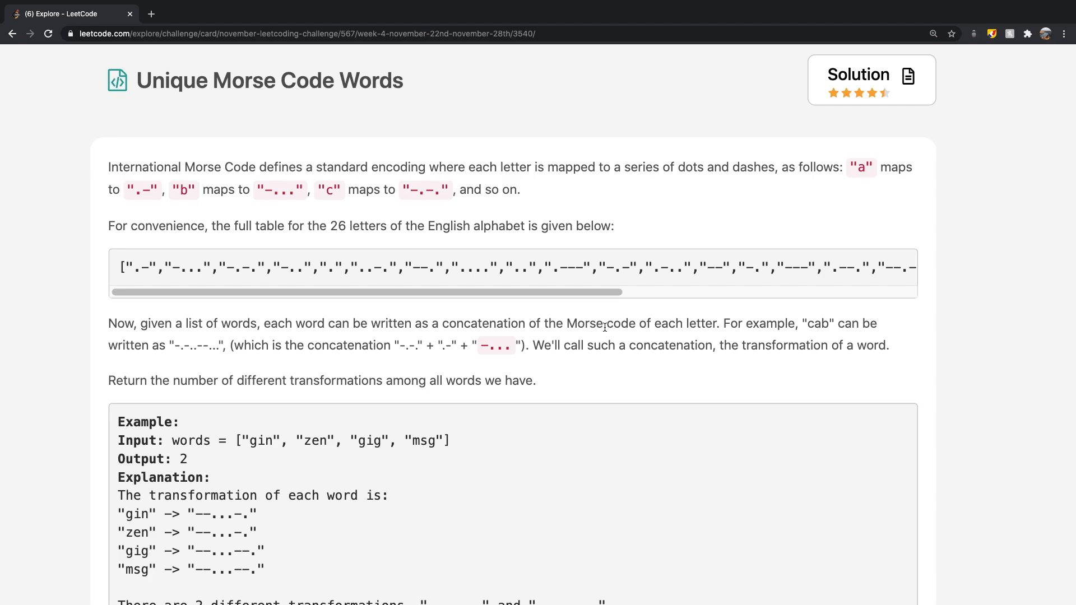
mouse_move(308, 358)
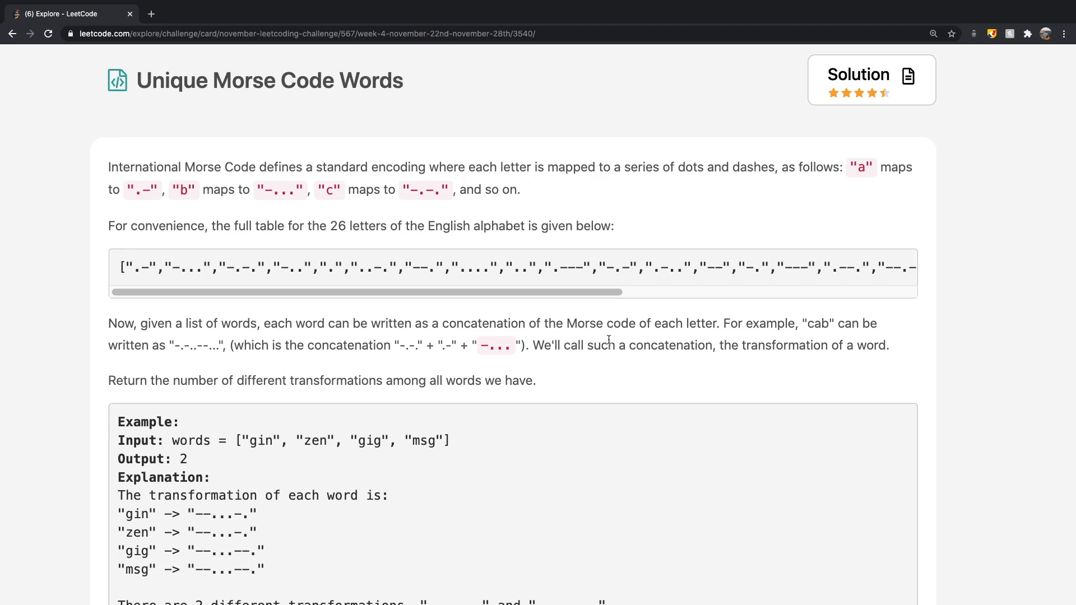
mouse_move(622, 309)
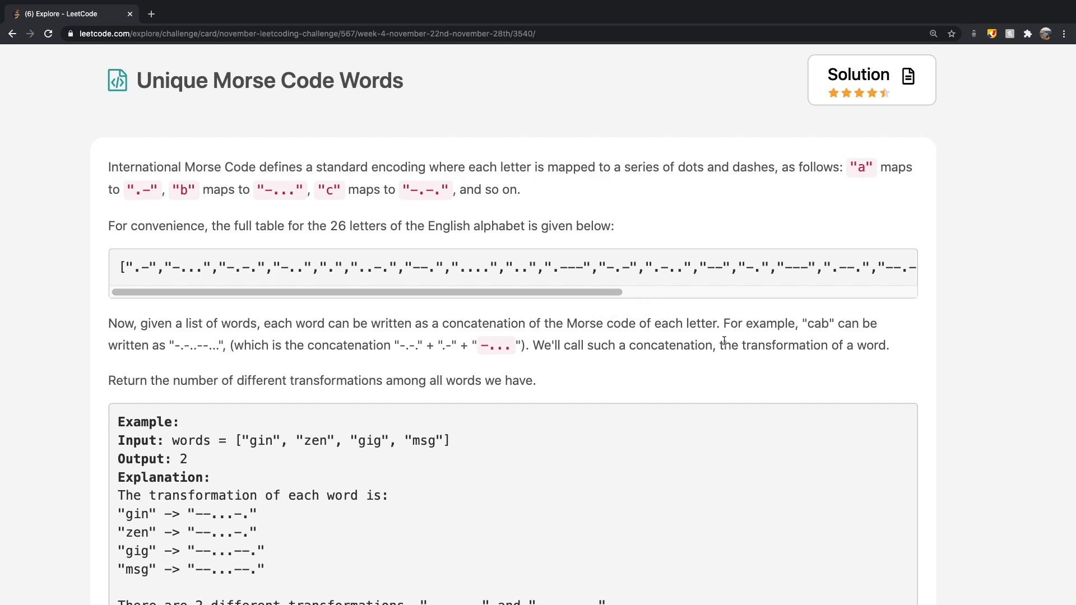
mouse_move(283, 380)
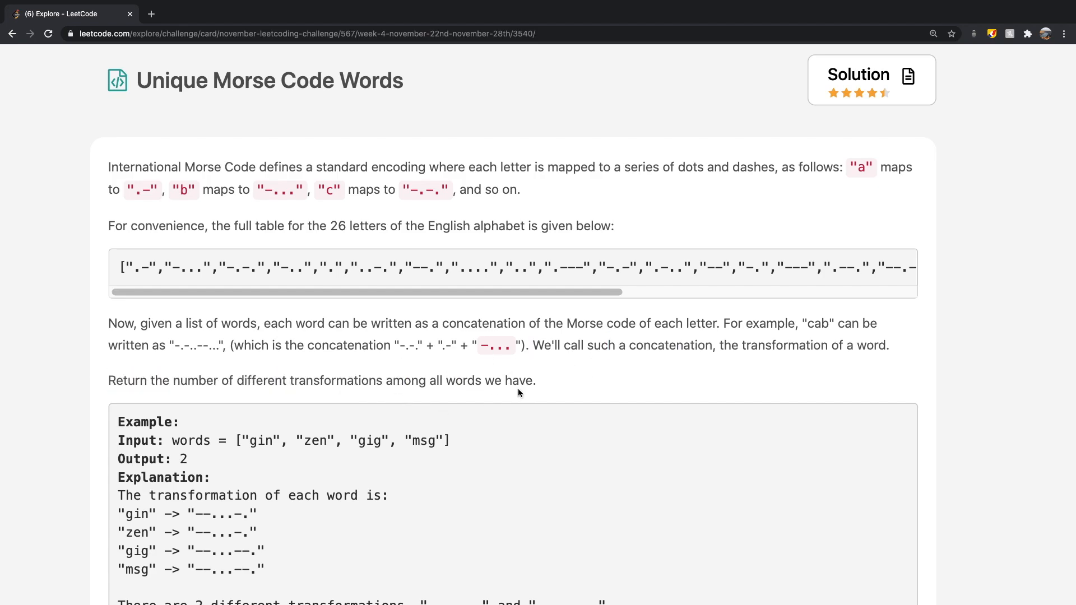
- Scroll past the example and notes to the Python3 starter editor
scroll(down, 3)
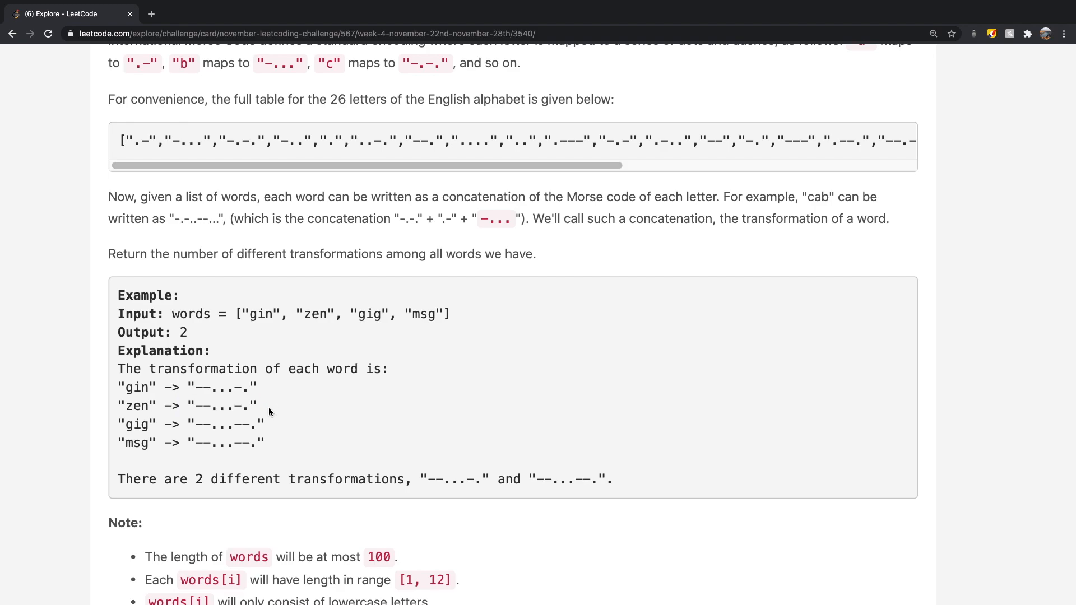
mouse_move(258, 404)
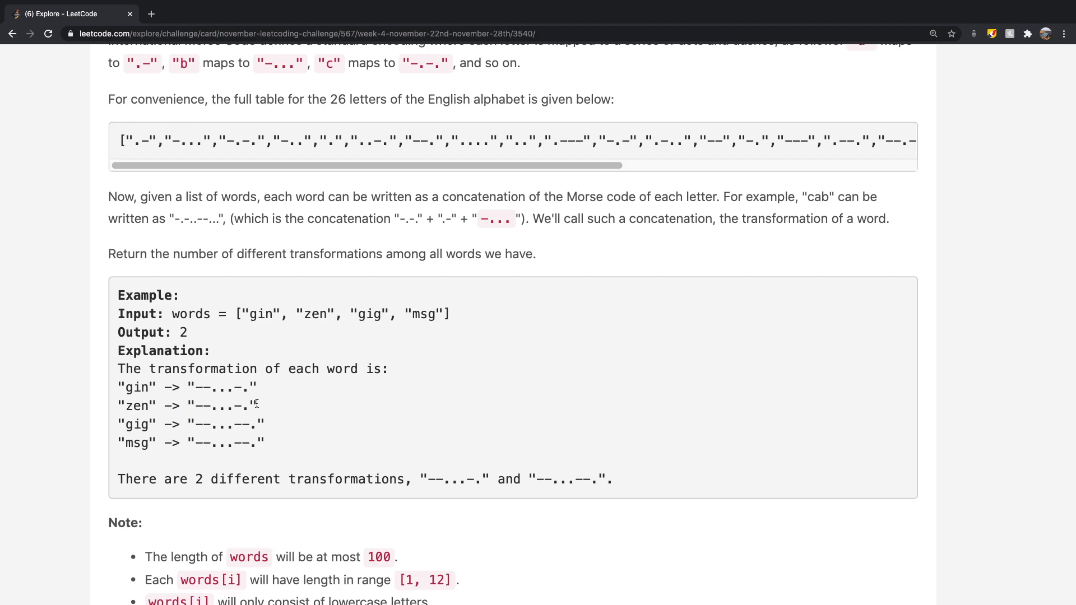
drag(257, 404, 120, 443)
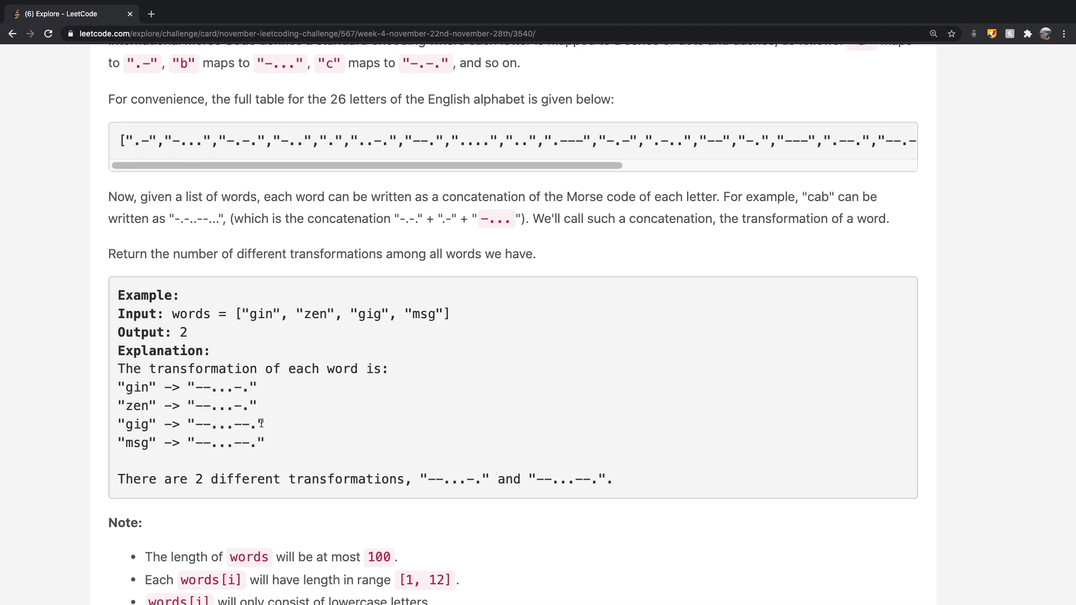
scroll(down, 3)
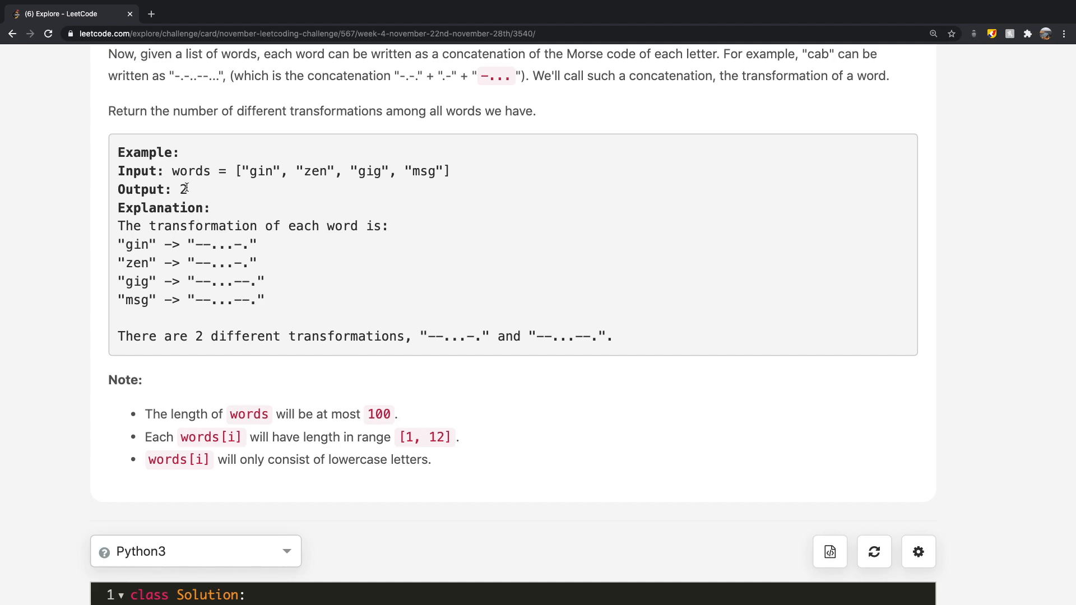
scroll(down, 3)
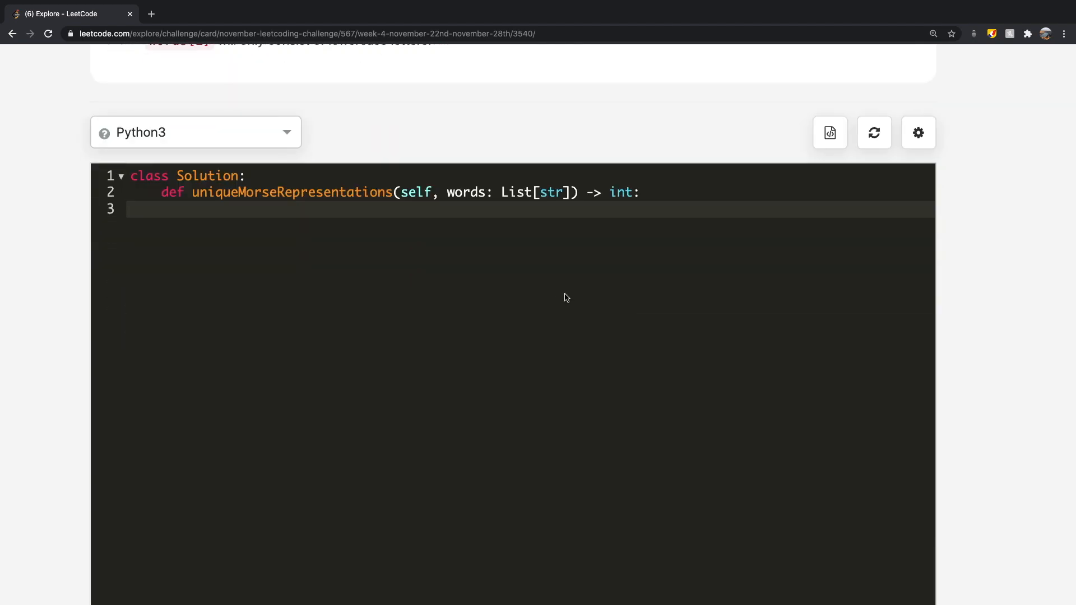
- Define morse_code as a list of the 26 Morse strings for a to z on line 3
scroll(down, 3)
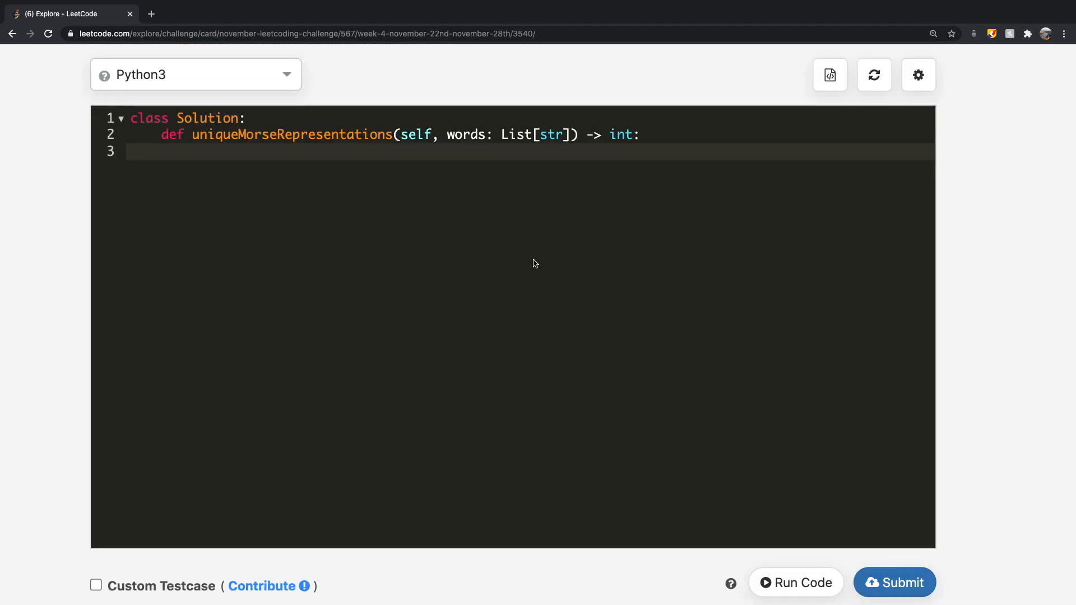
mouse_move(512, 245)
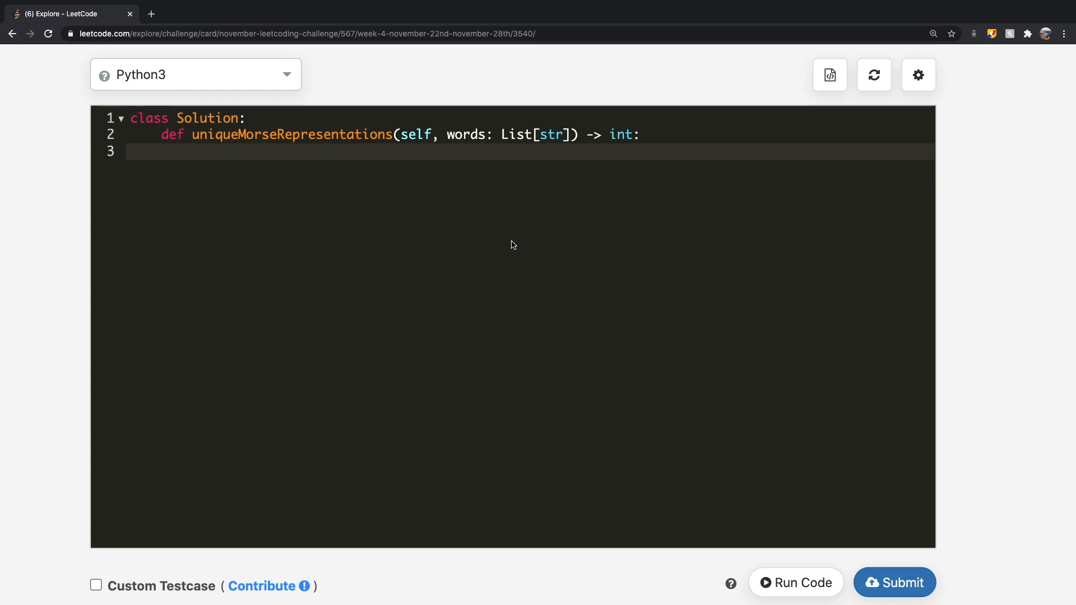
scroll(down, 3)
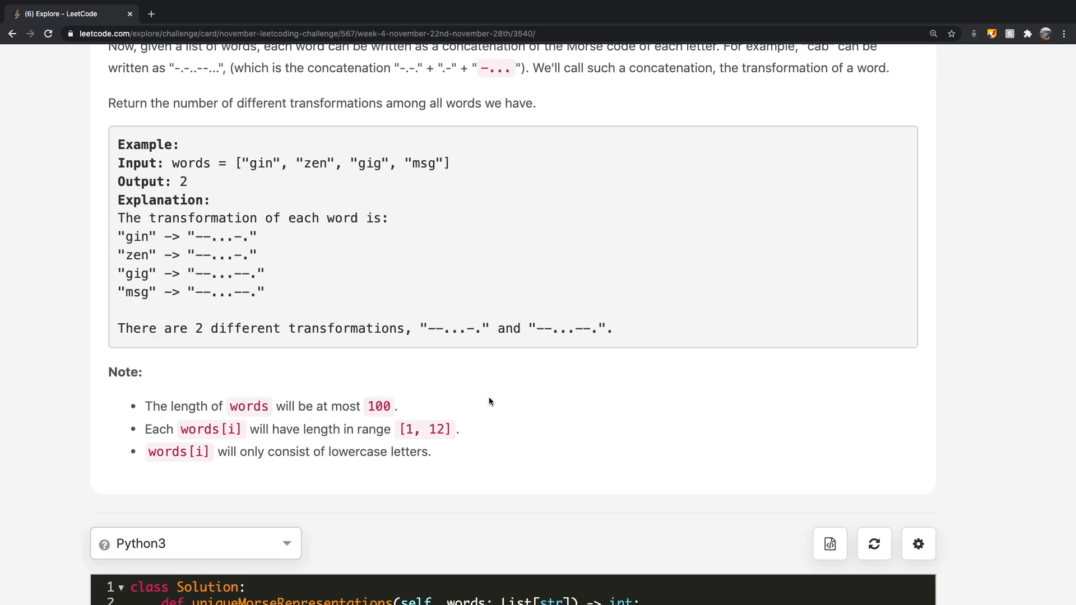
scroll(down, 3)
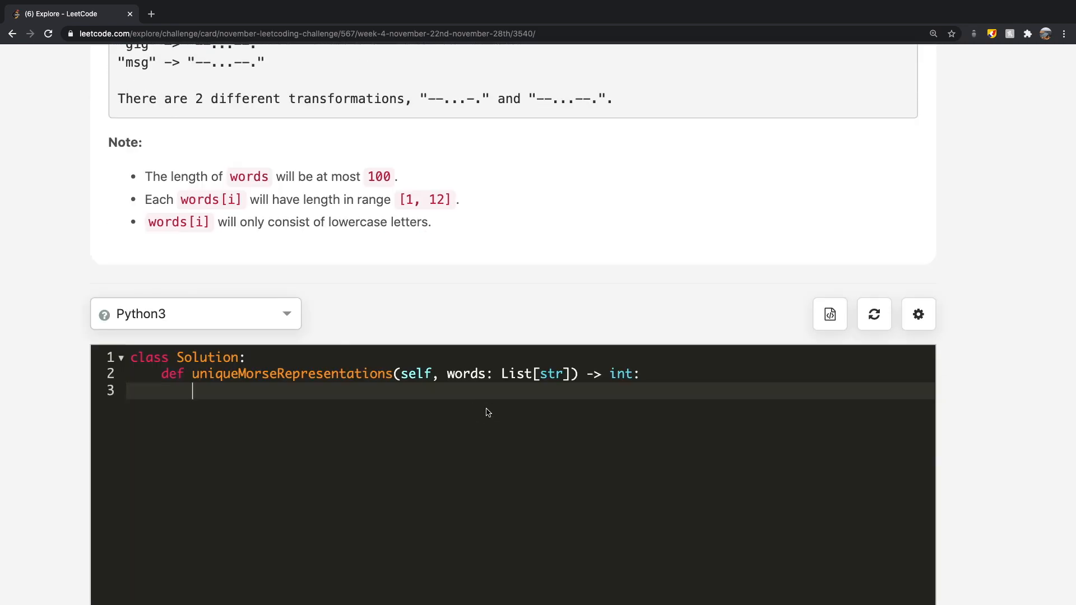
text(morse_code)
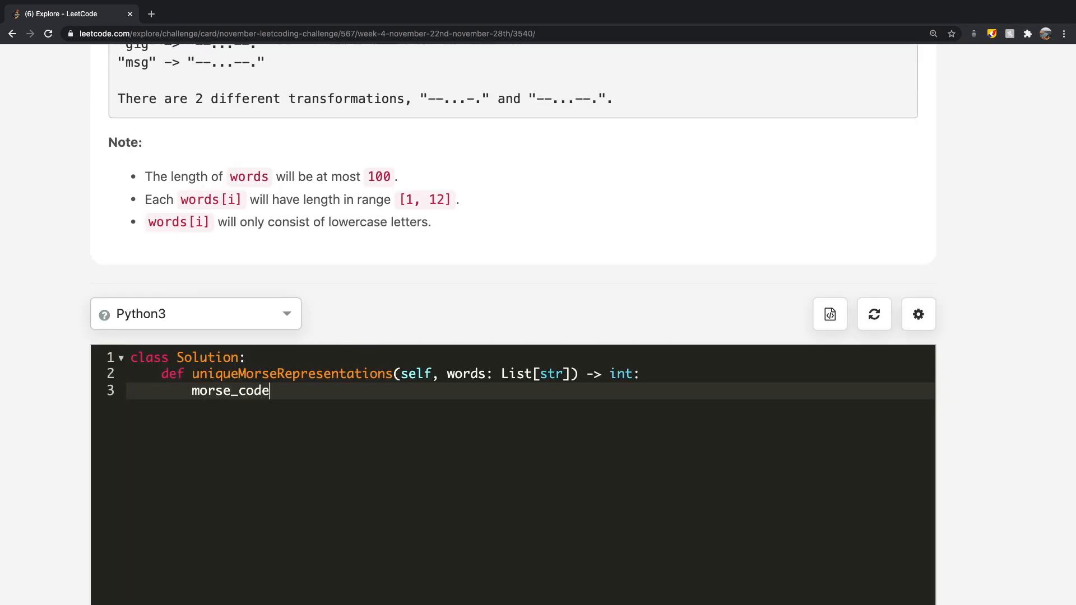
scroll(down, 3)
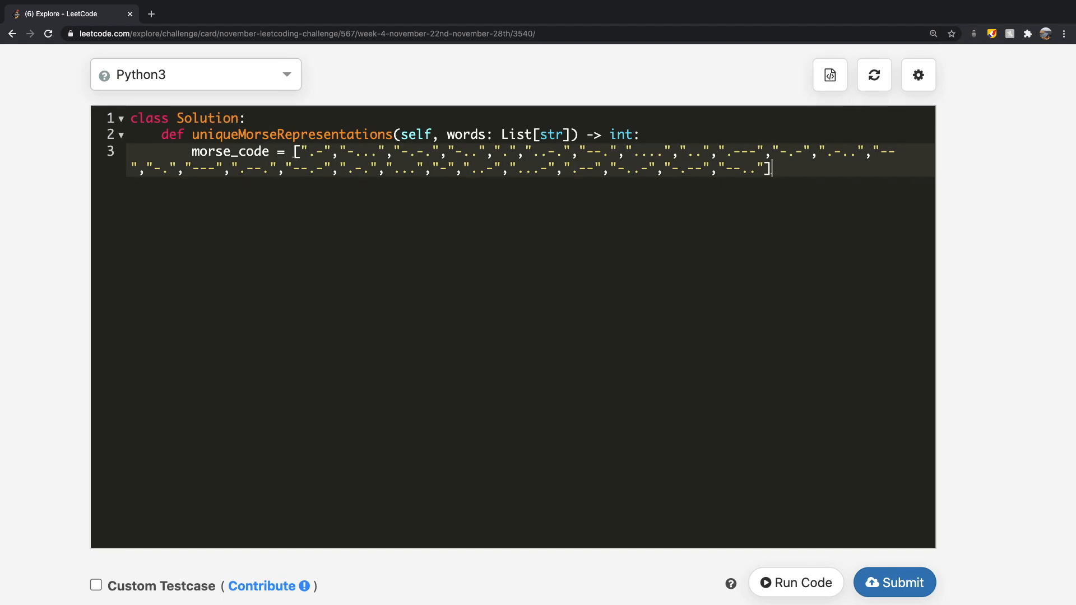
key(Enter)
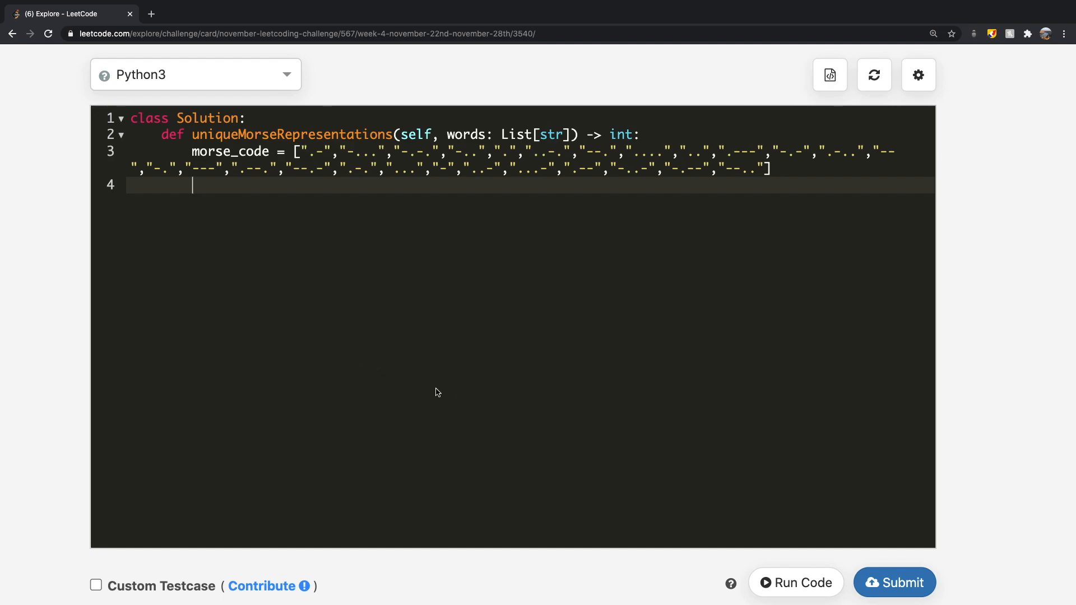
mouse_move(592, 242)
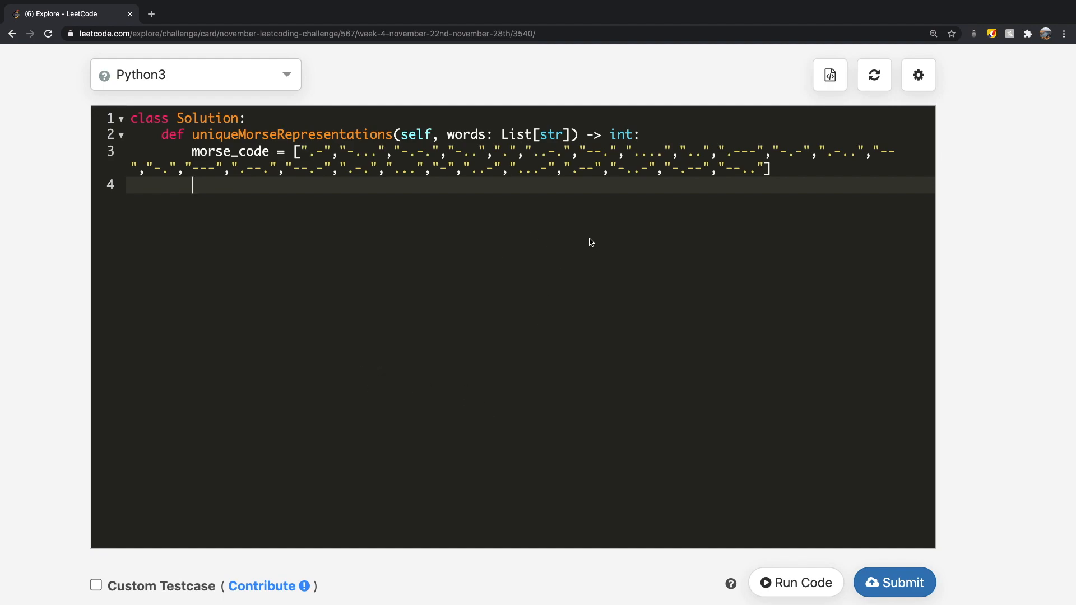
- Add the line print(ord("a"), ord("z")) below the morse_code list
text(print)
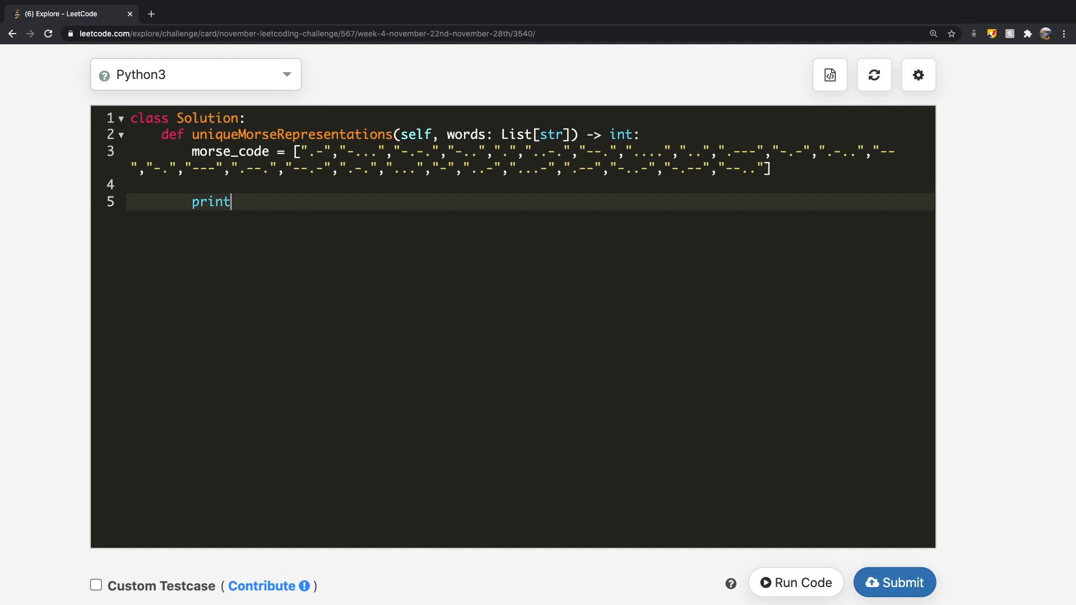
text(())
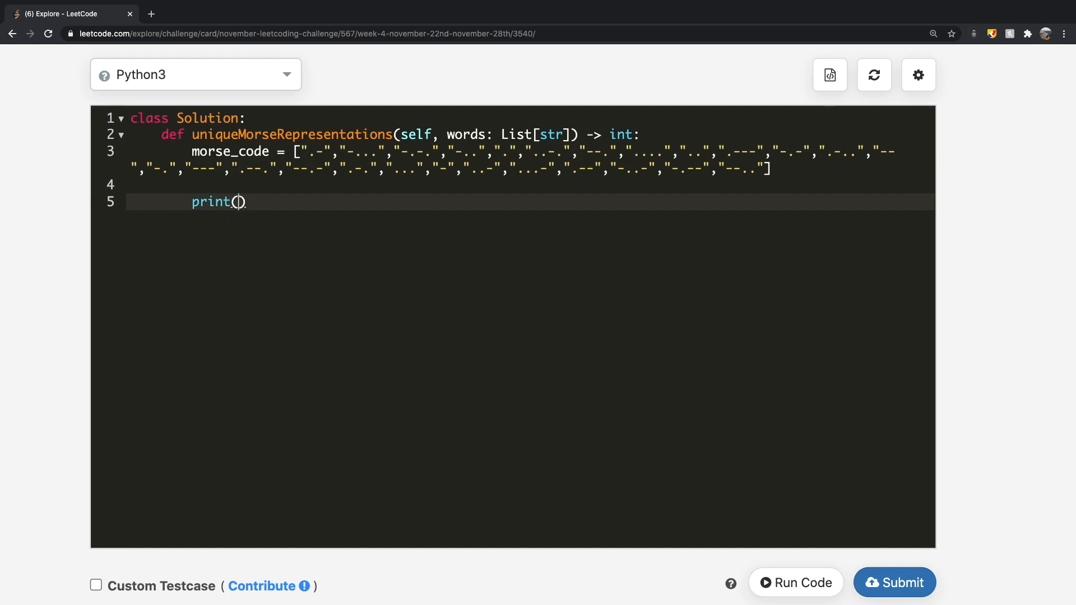
text(or)
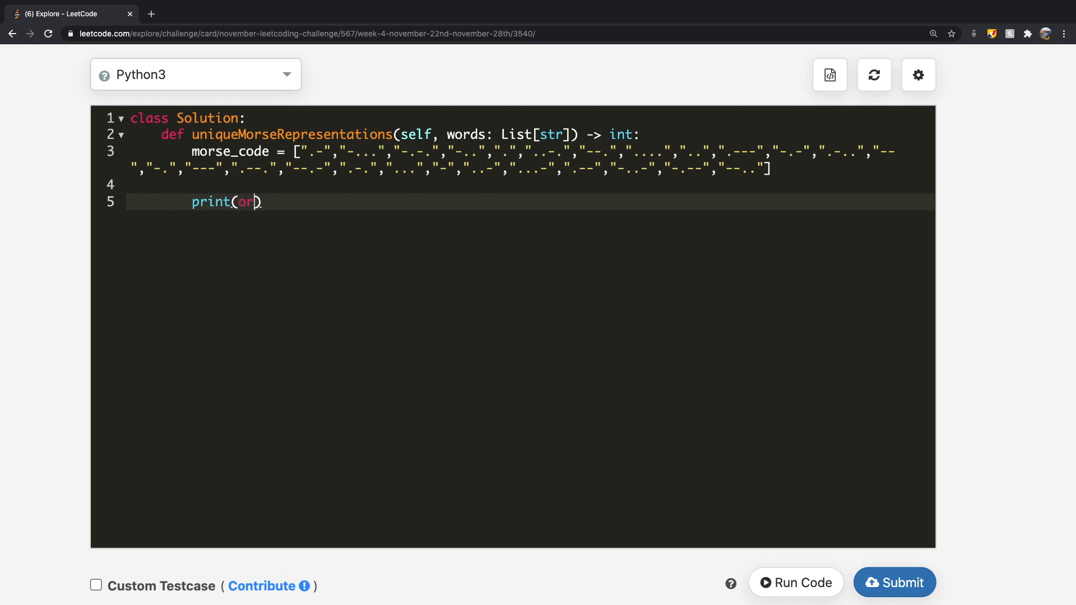
text(d())
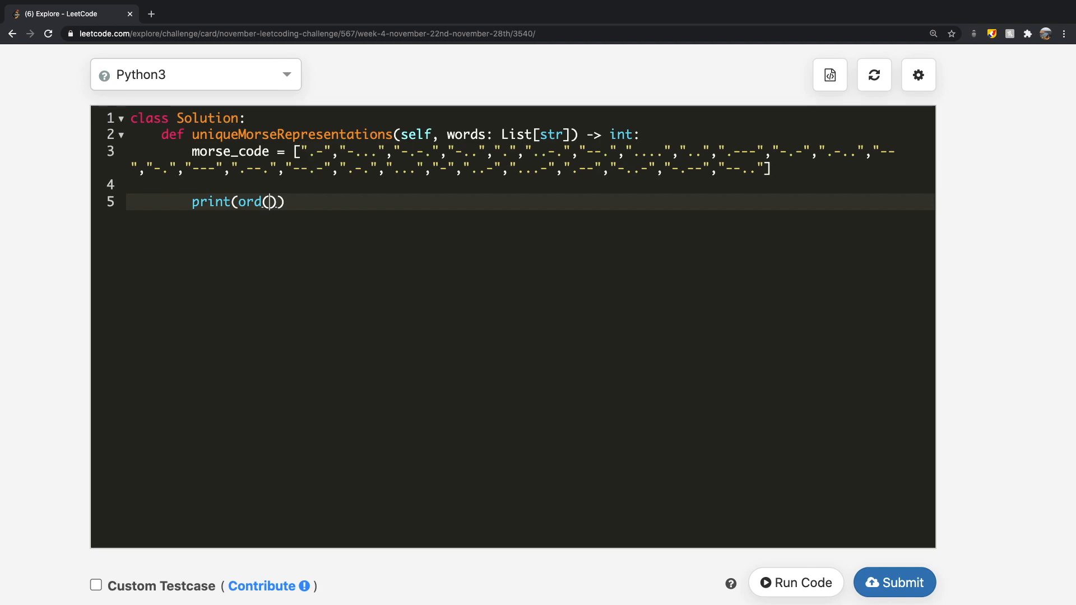
text("a")
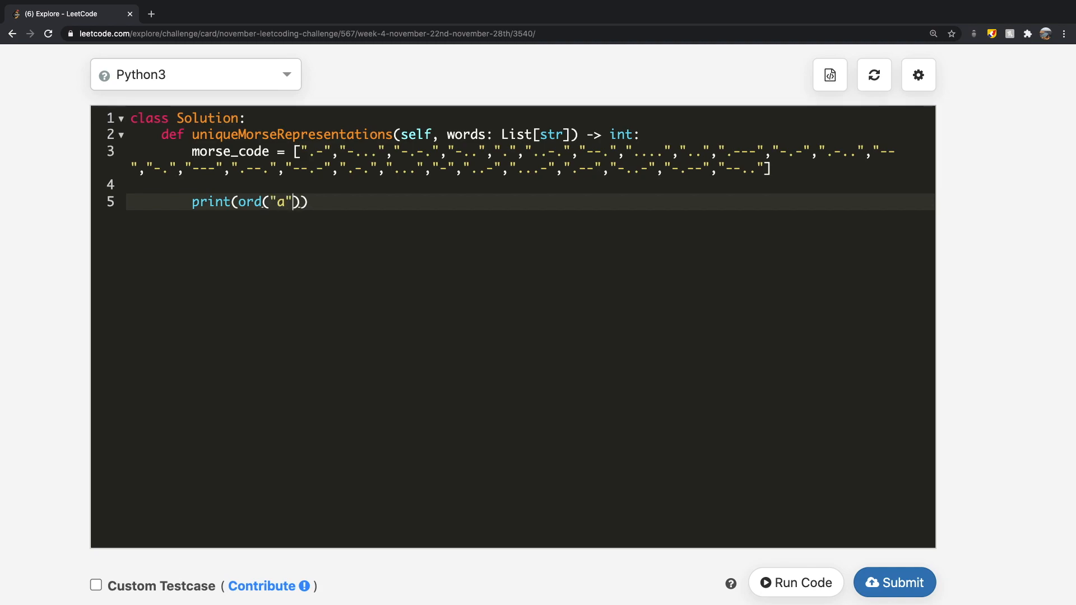
text(, or)
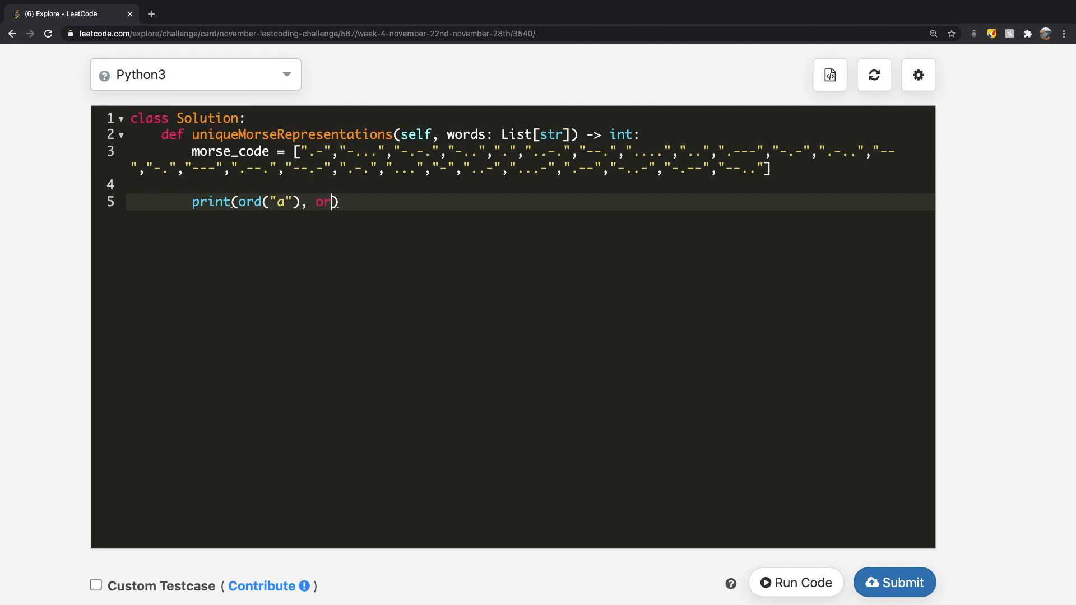
text(d())
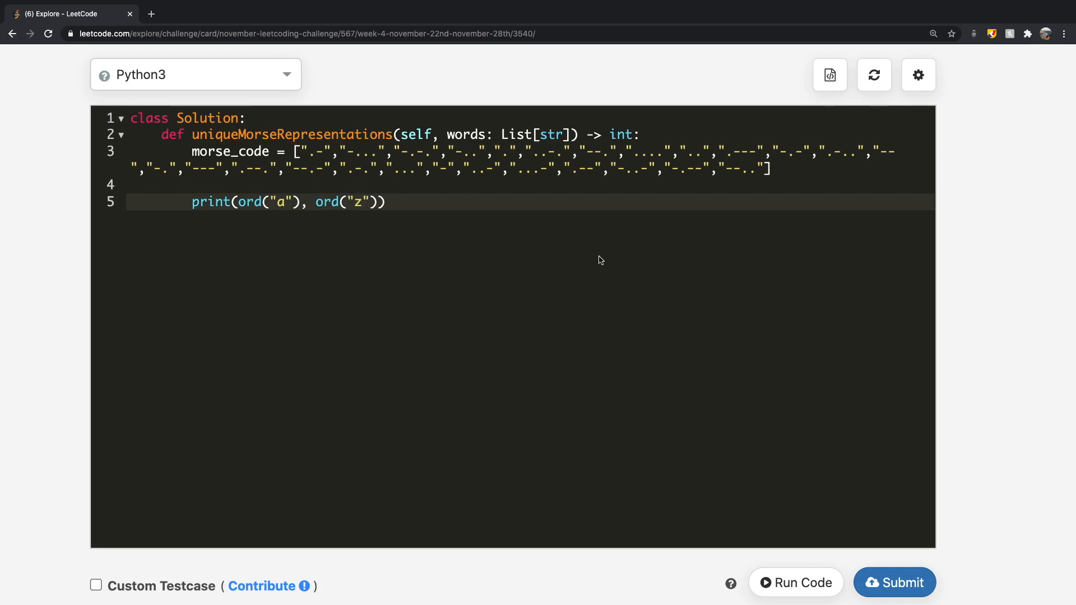
mouse_move(766, 534)
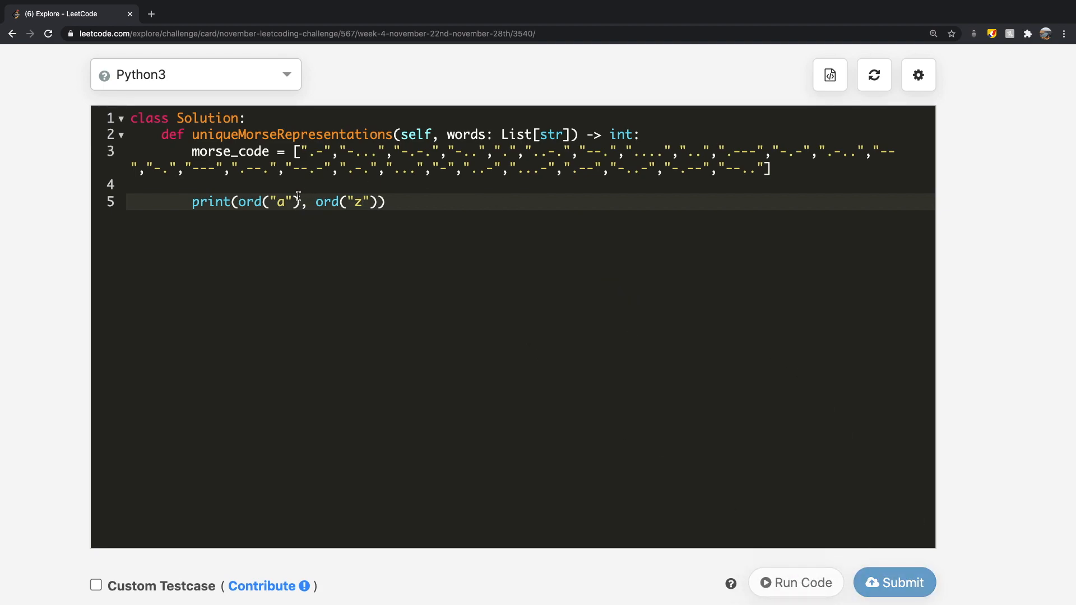
- Run the code on the sample words and read 97 and 122 in stdout
click(894, 581)
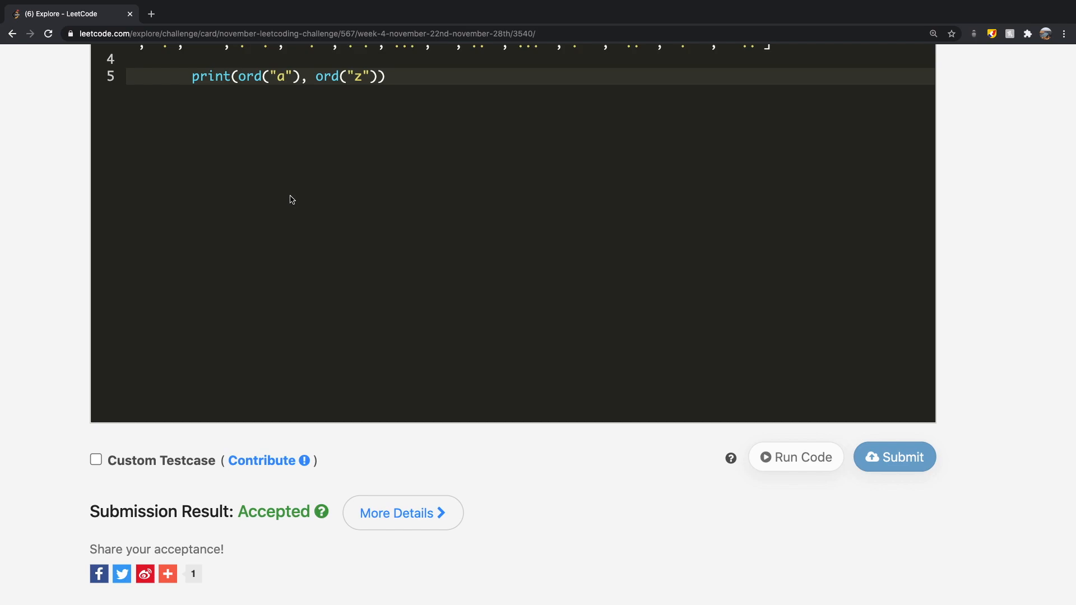
click(795, 458)
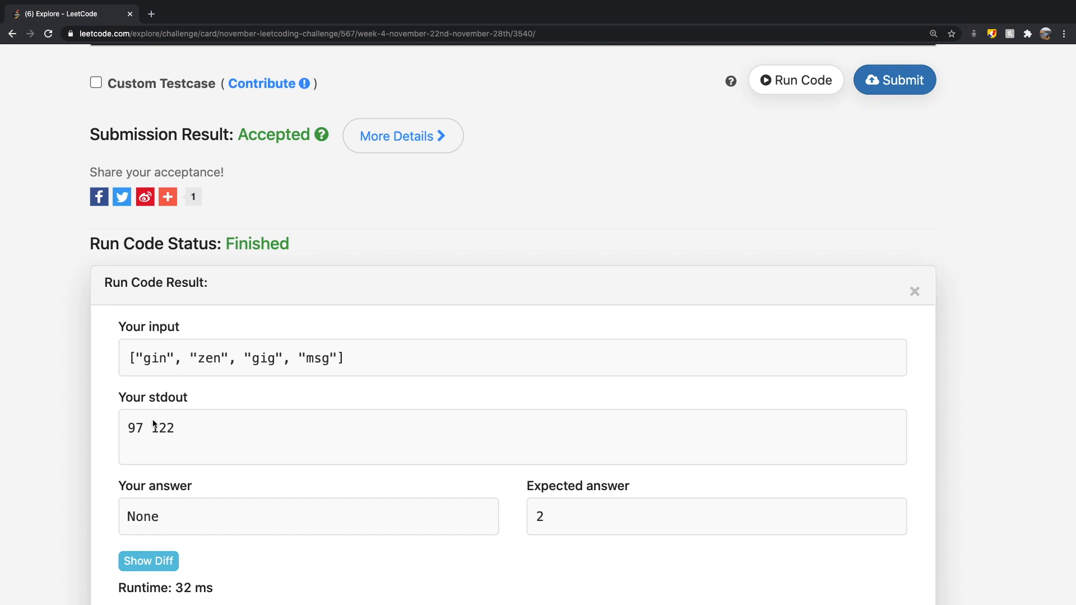
mouse_move(192, 424)
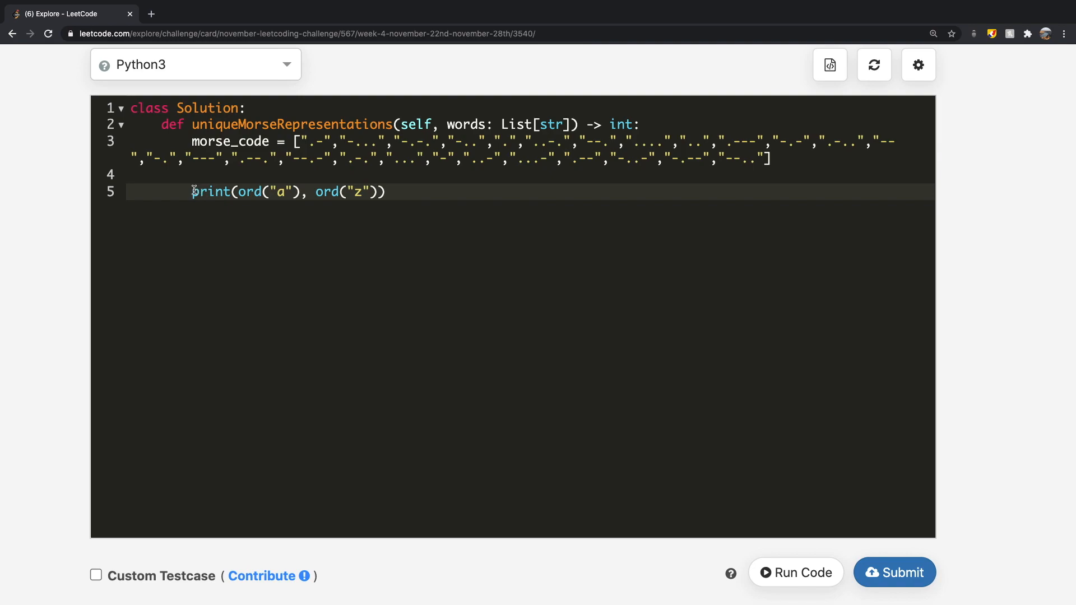
- Replace the print line with temporary notes about 97, then clear it to a blank line
triple_click(288, 191)
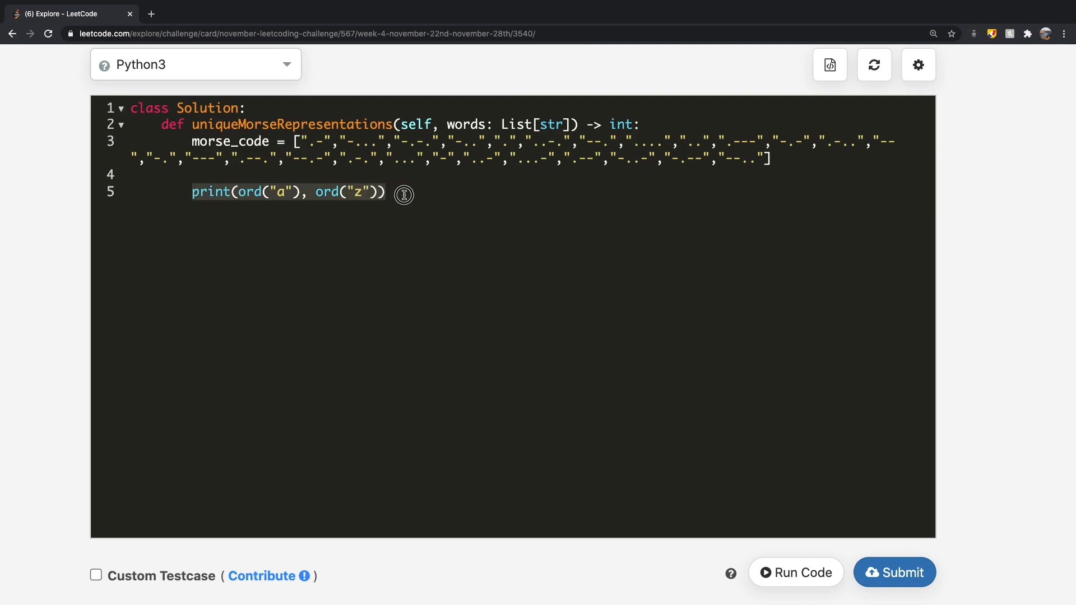
text(a --)
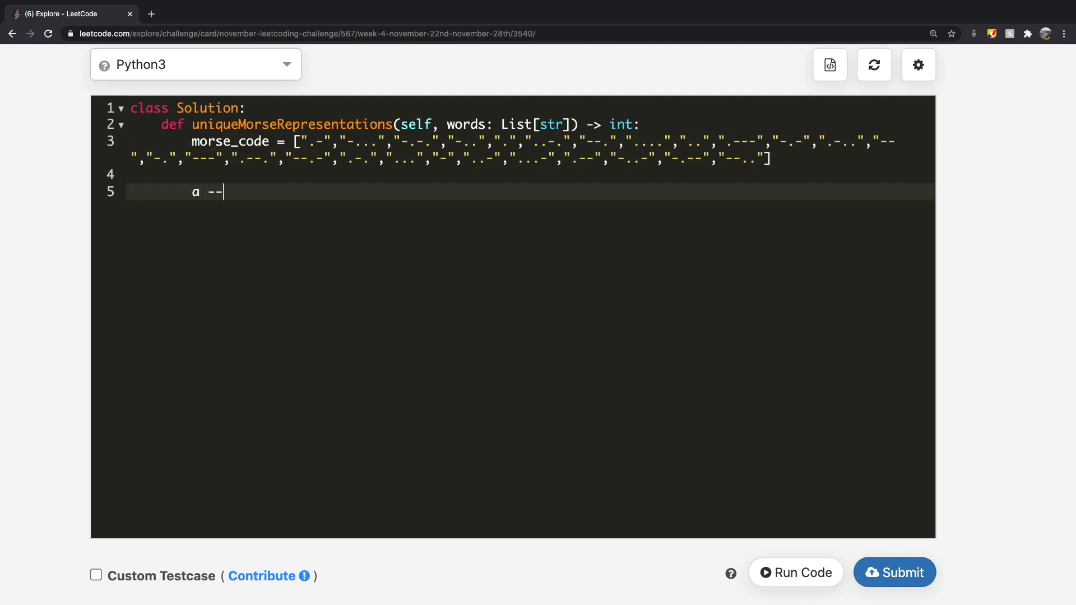
text(> 97)
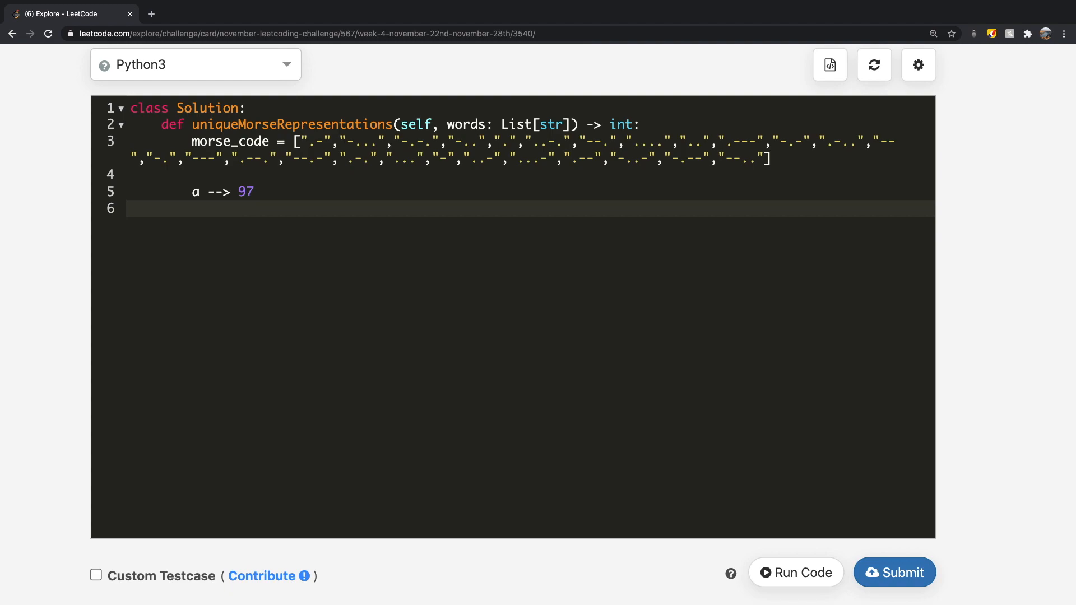
text(- 97)
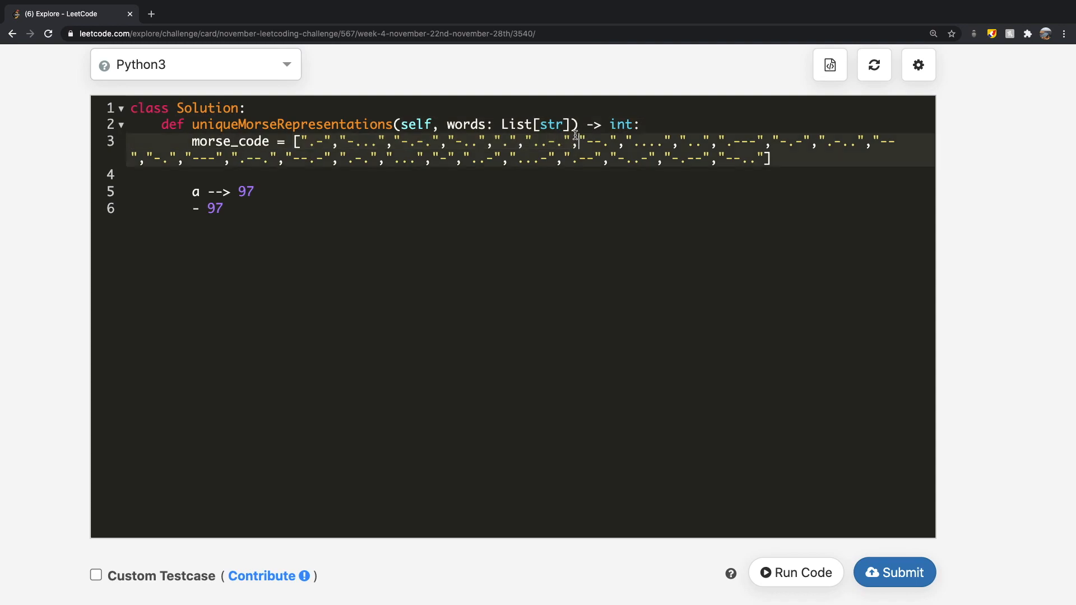
double_click(245, 192)
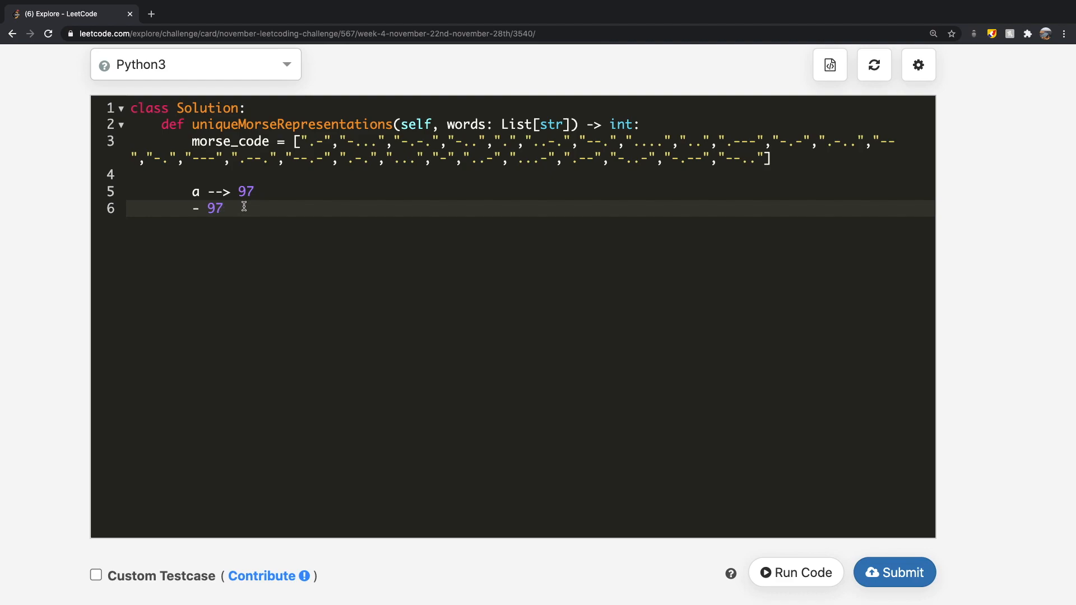
text(= 0)
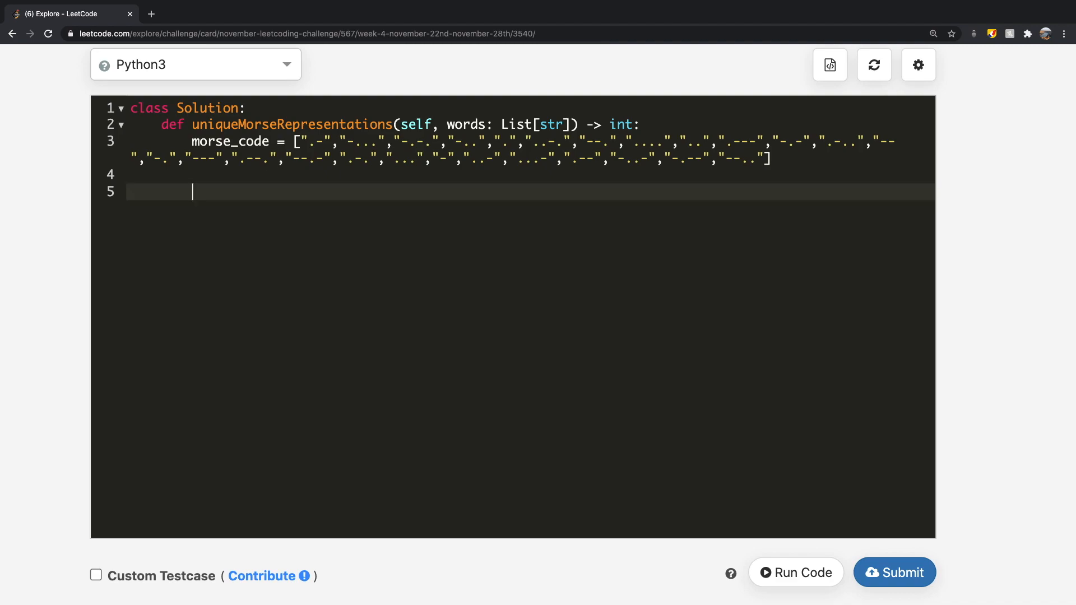
mouse_move(421, 169)
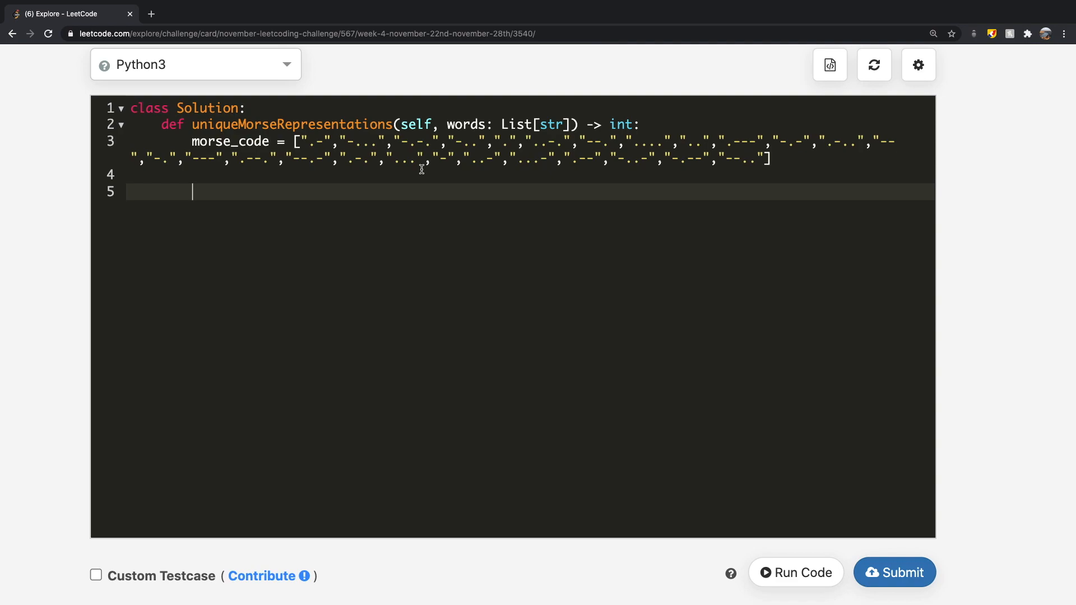
- Loop over words, starting each word with an empty morse string
text(for word)
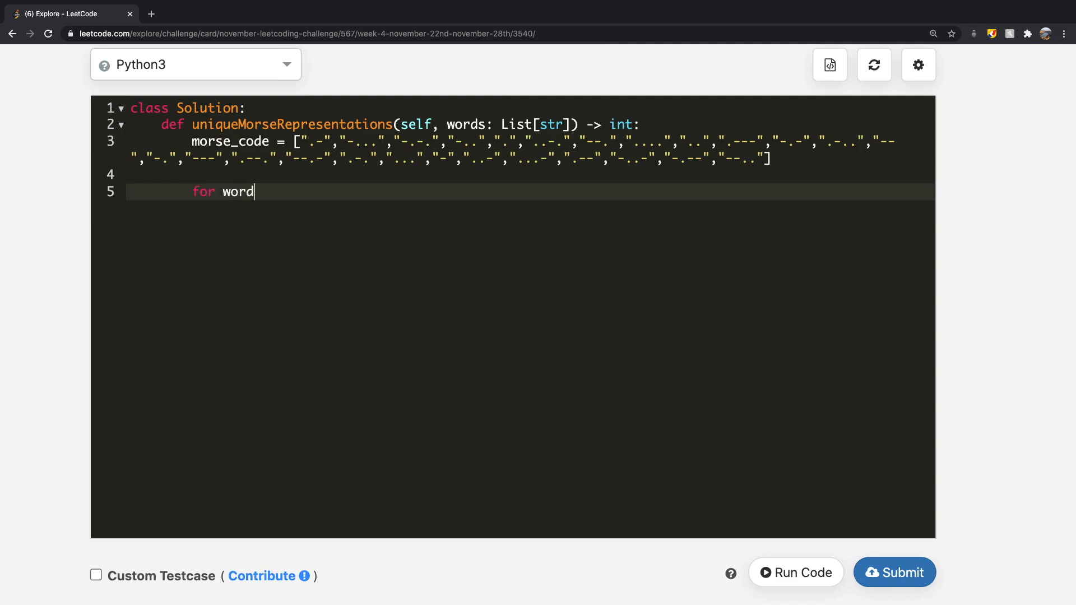
text(in words:)
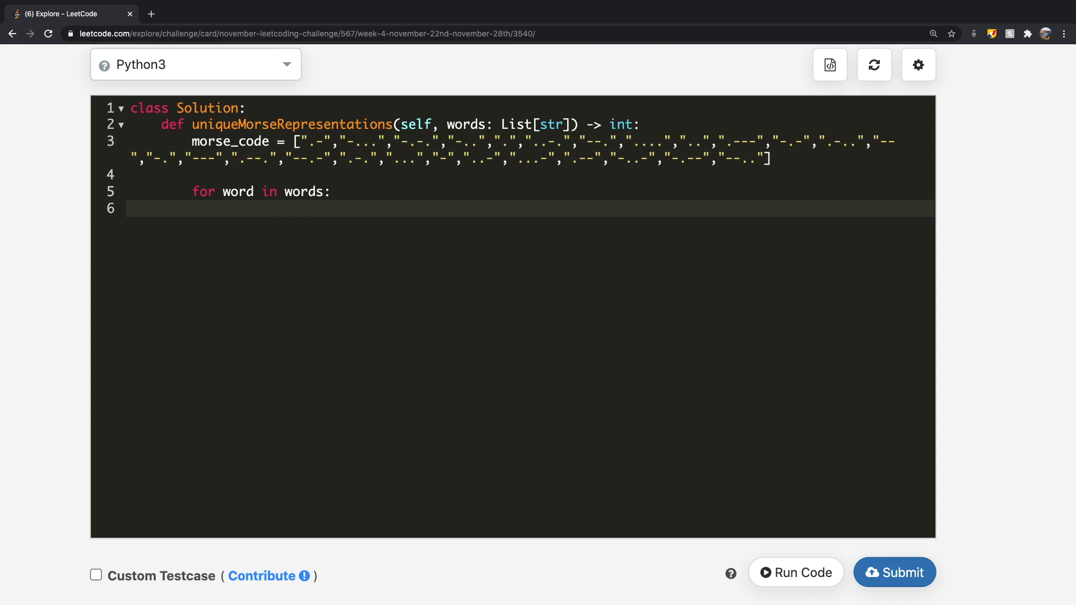
text(more)
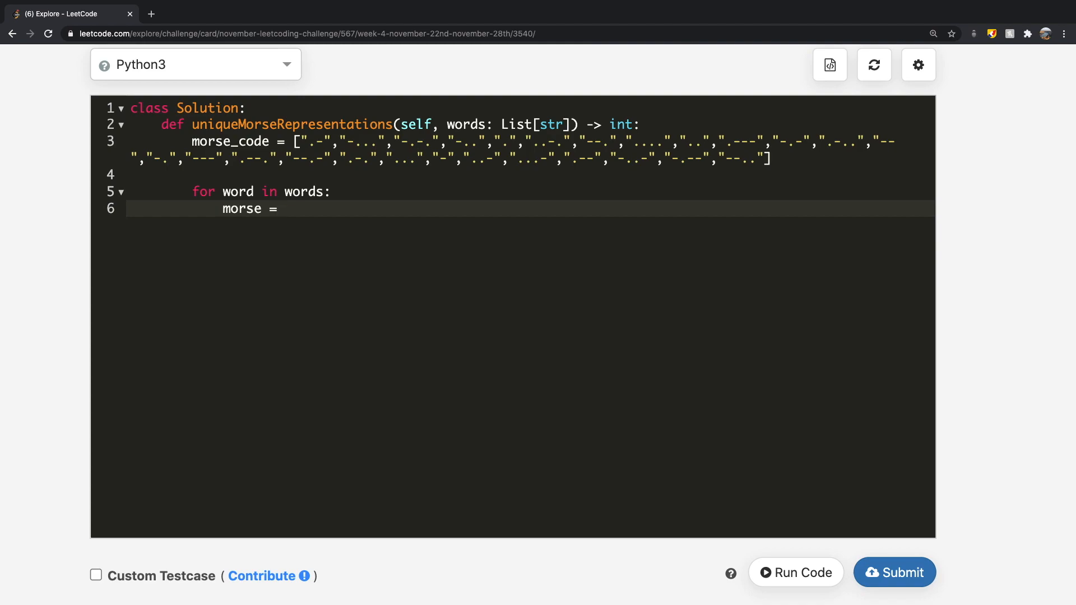
text("")
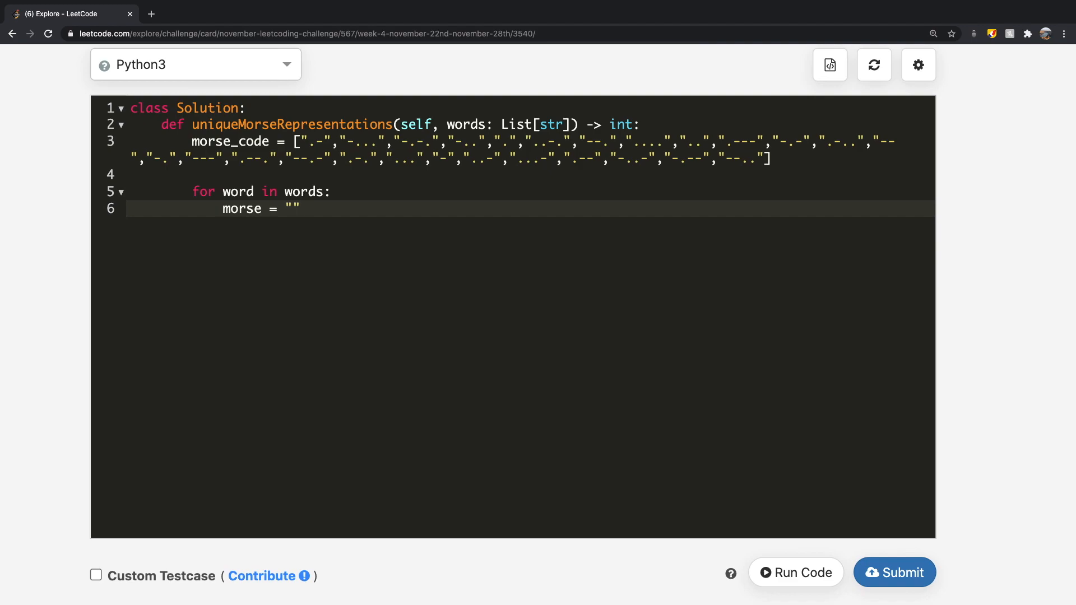
- Loop over each word's characters, adding morse_code[ord(char) - 97] to morse
text(for)
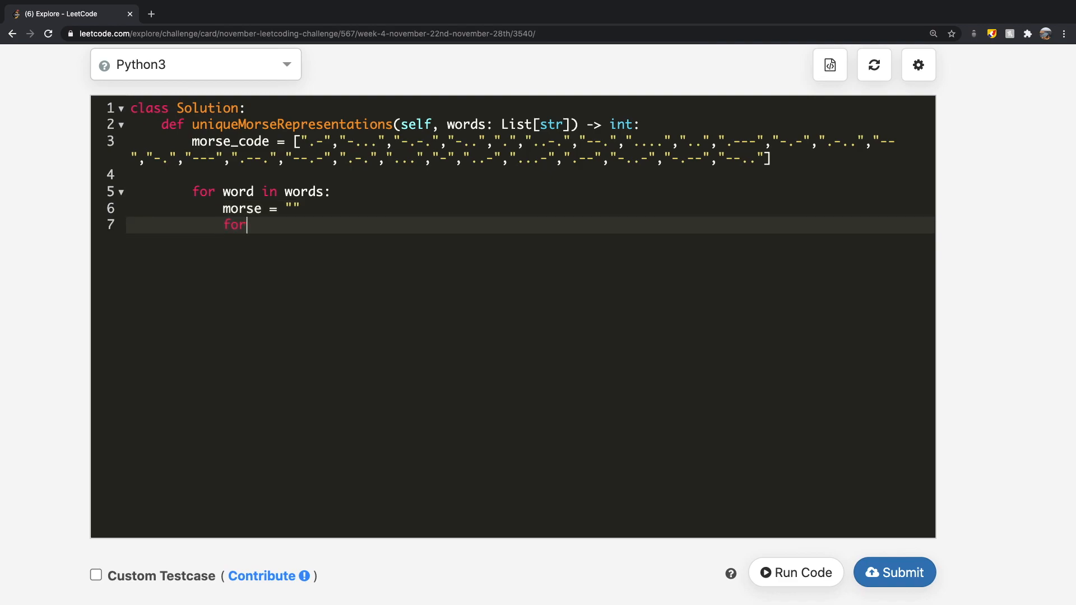
text(char)
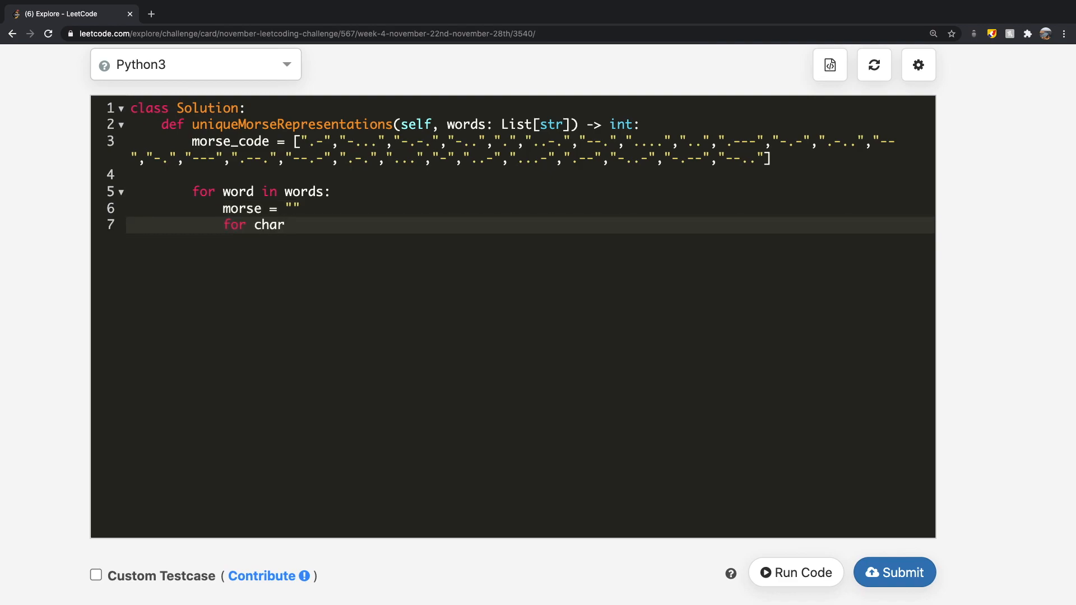
text(in word:)
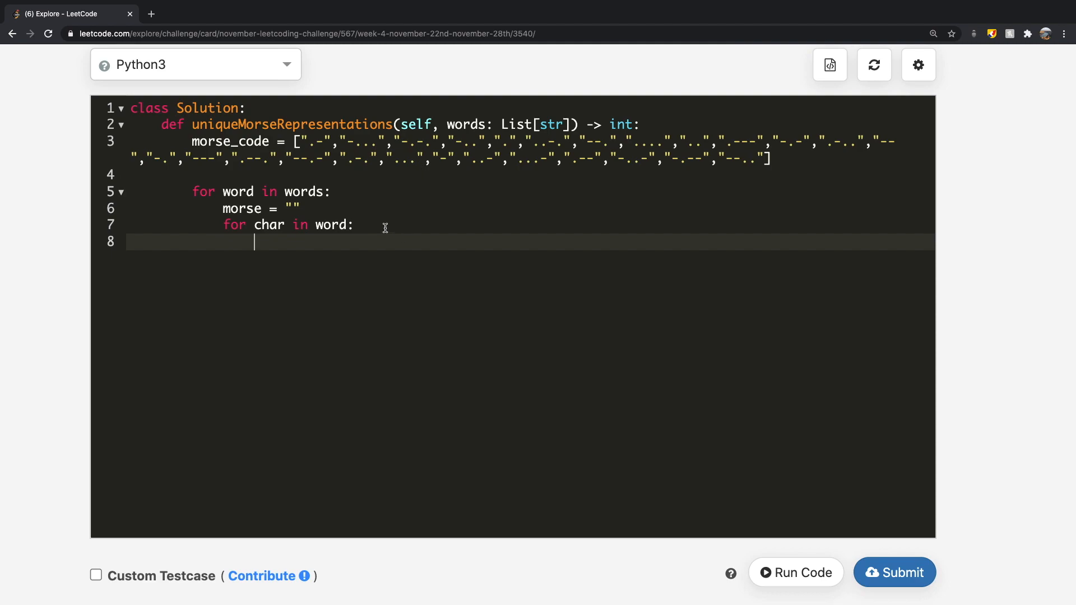
mouse_move(316, 234)
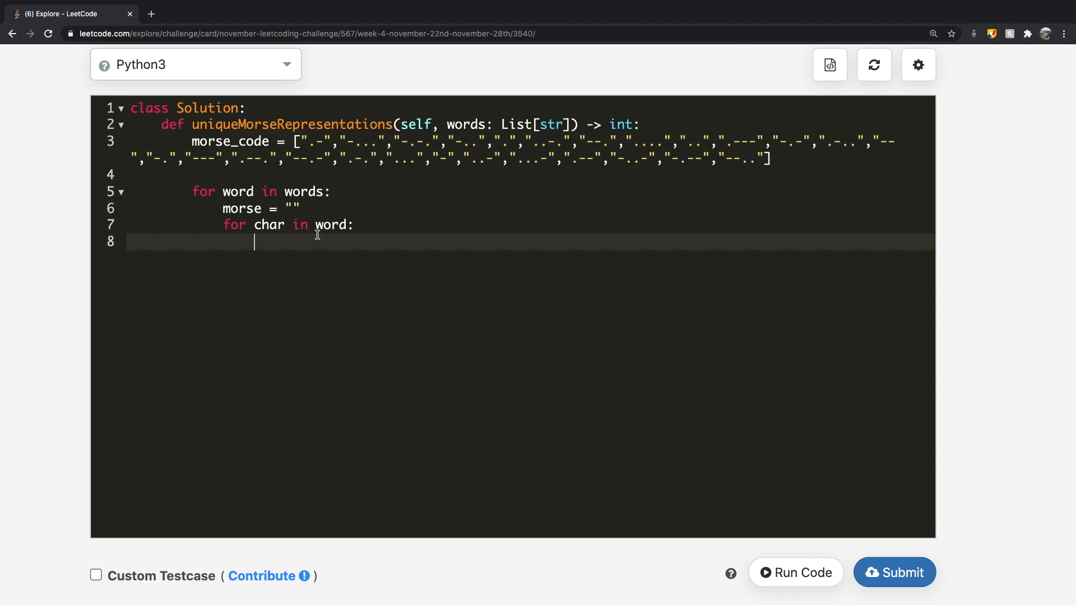
text(ord(char)
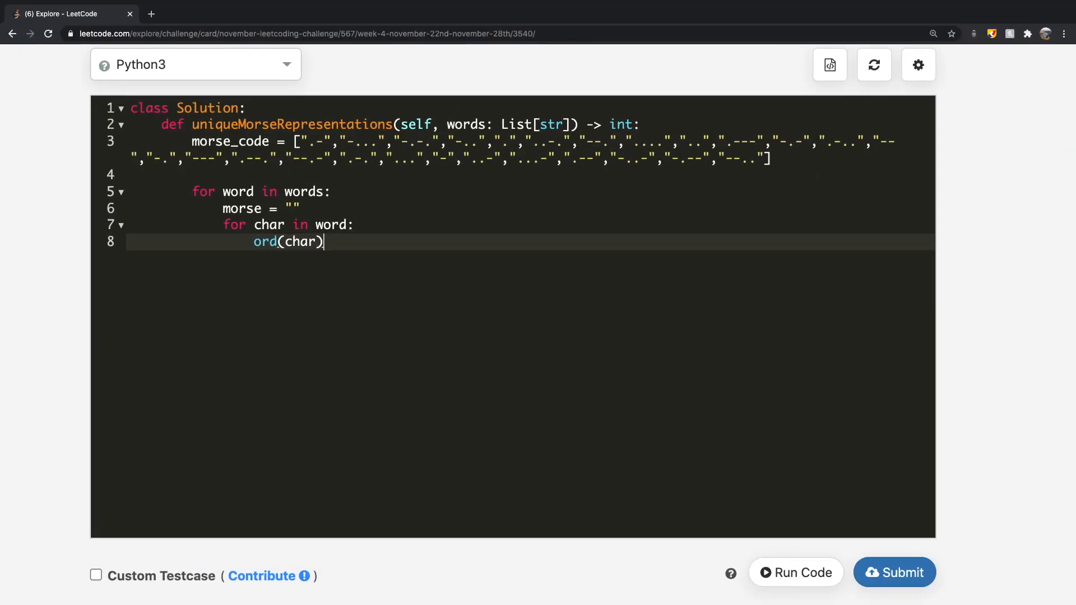
text(-)
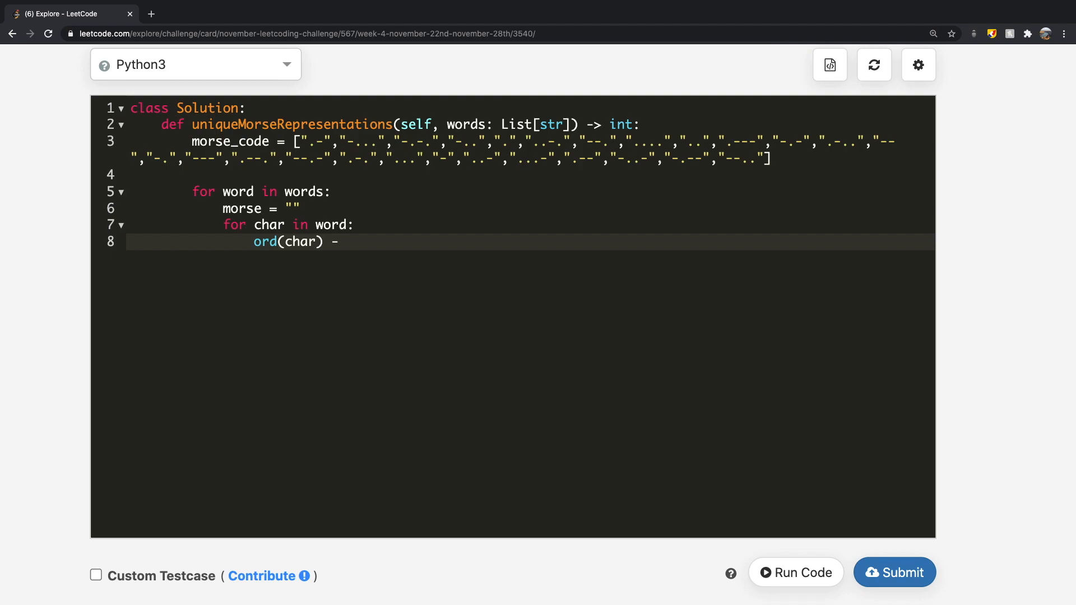
text(97])
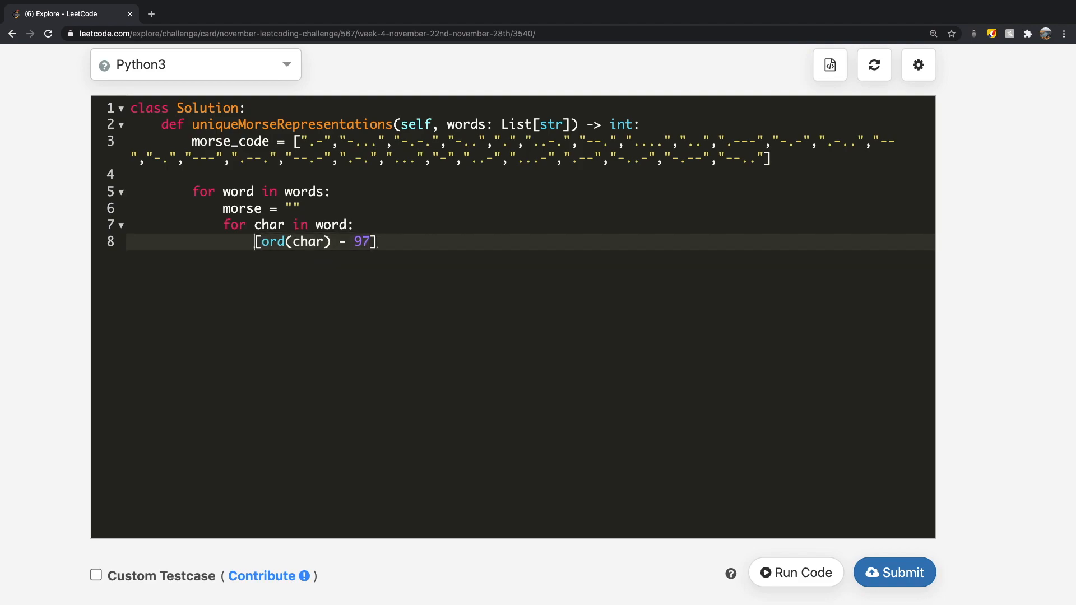
text(morse_code)
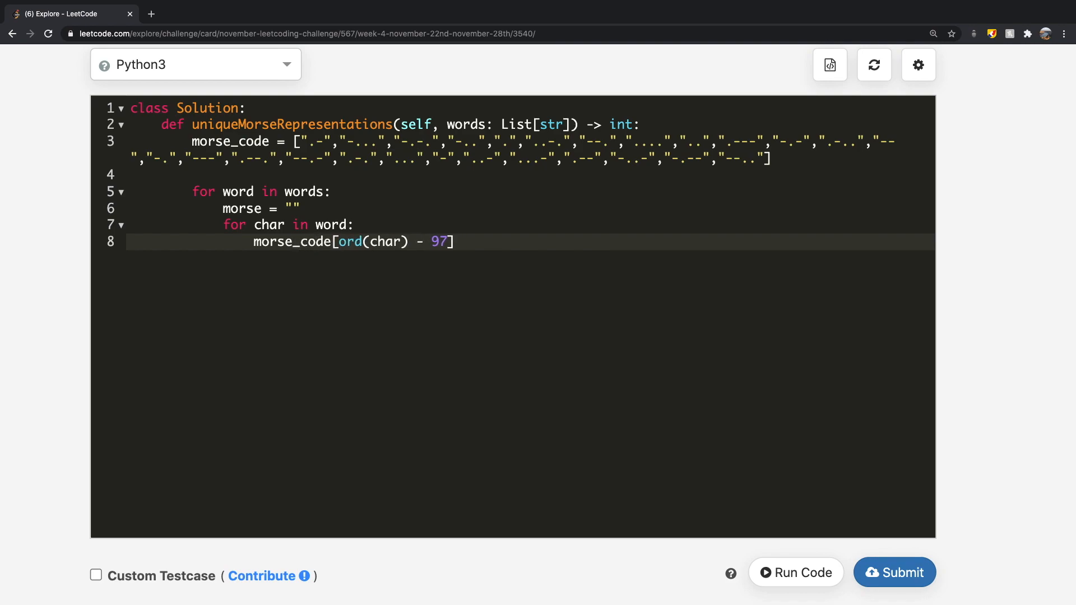
click(255, 241)
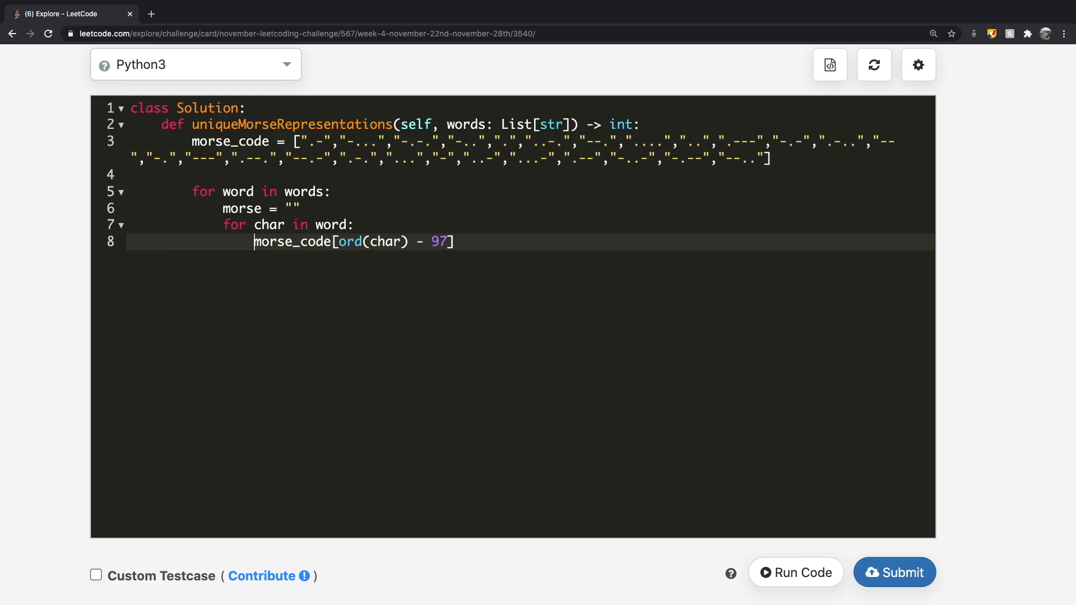
text(morse)
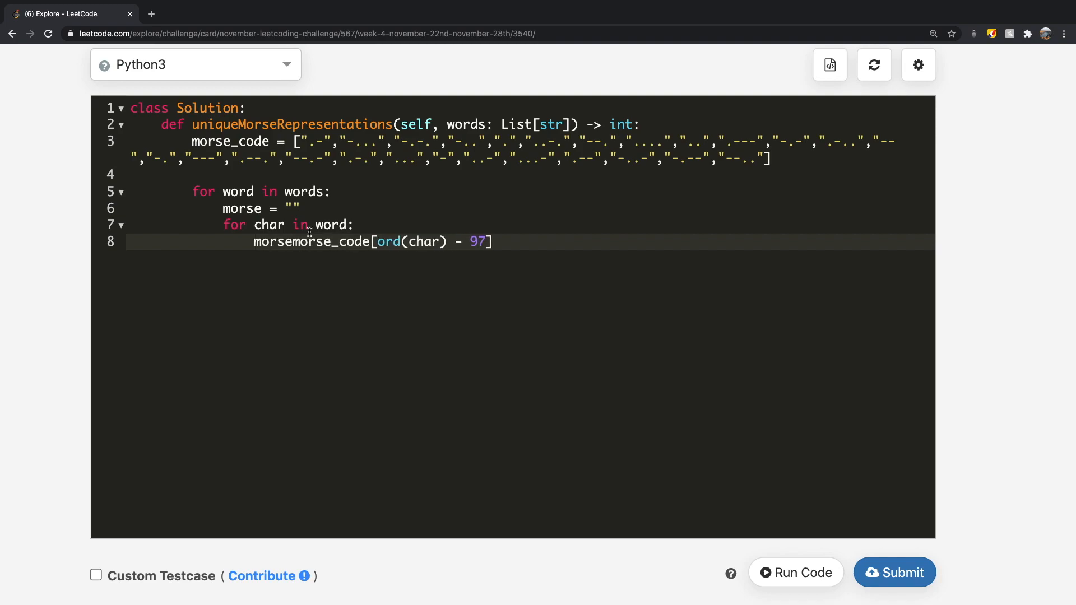
text(+=)
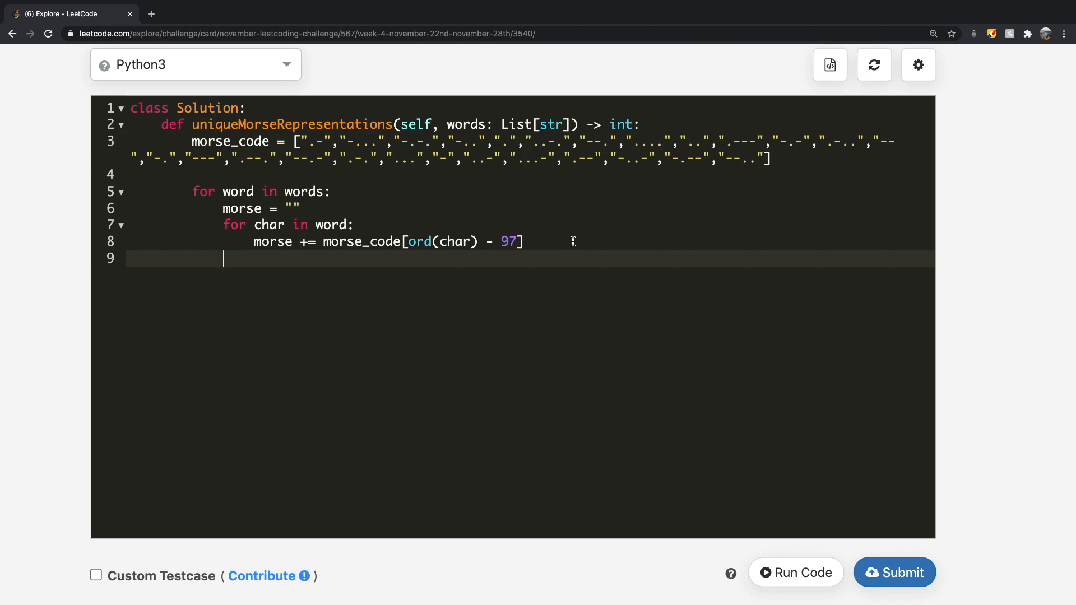
mouse_move(391, 180)
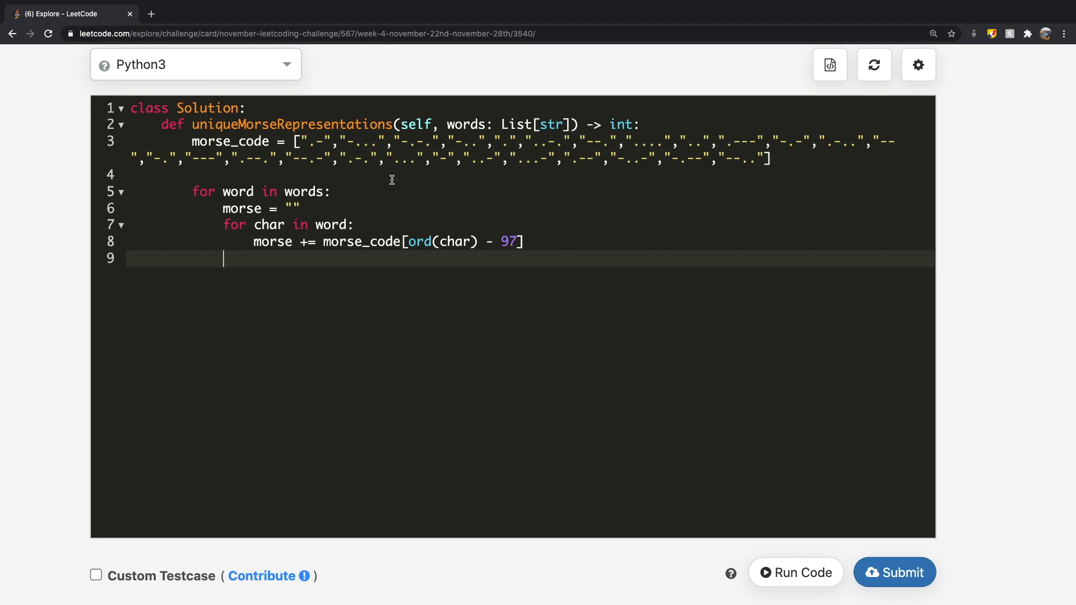
- Add res = [] and append morse to res only when it is not already in res
text(res)
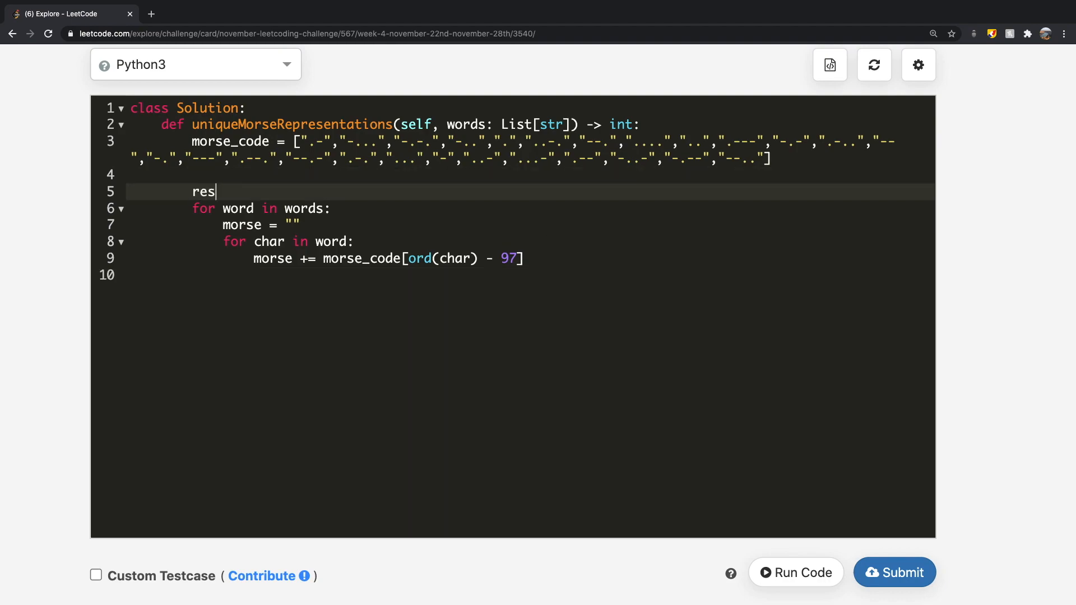
text(= [])
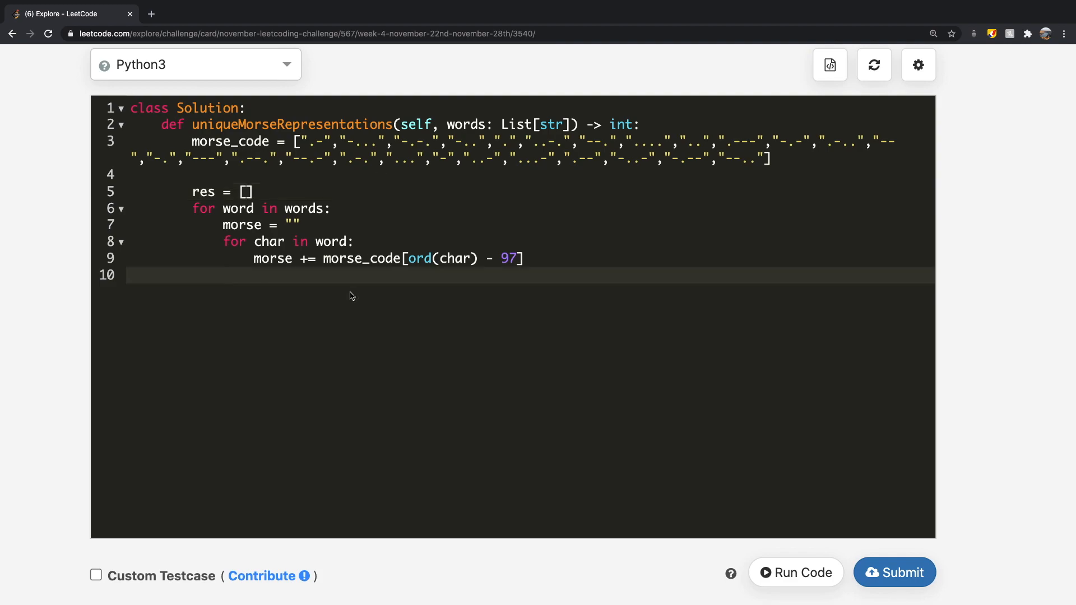
text(res.ap)
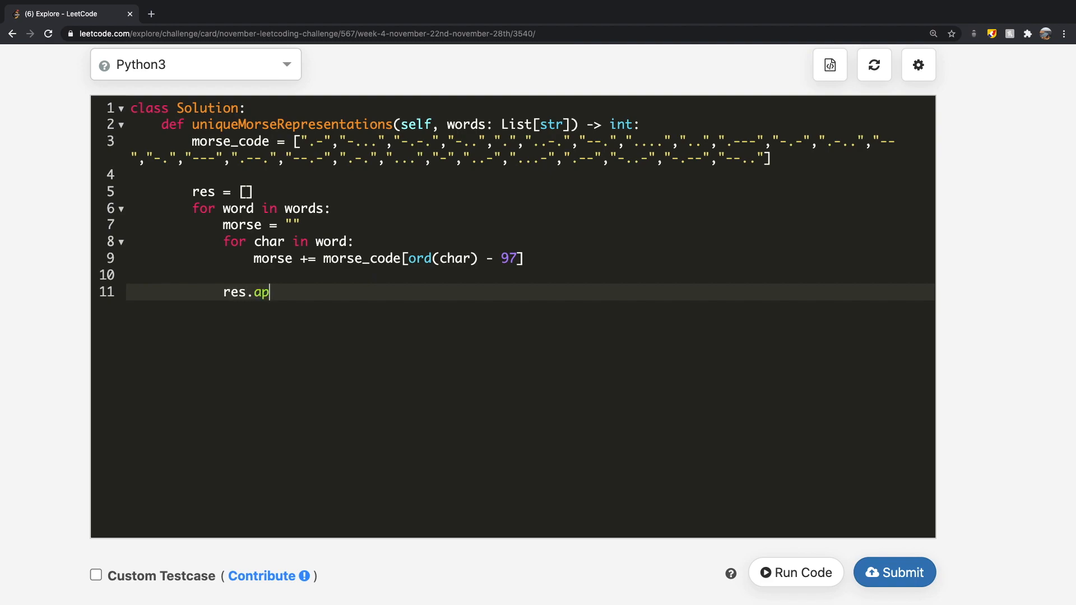
text(pend(mor)
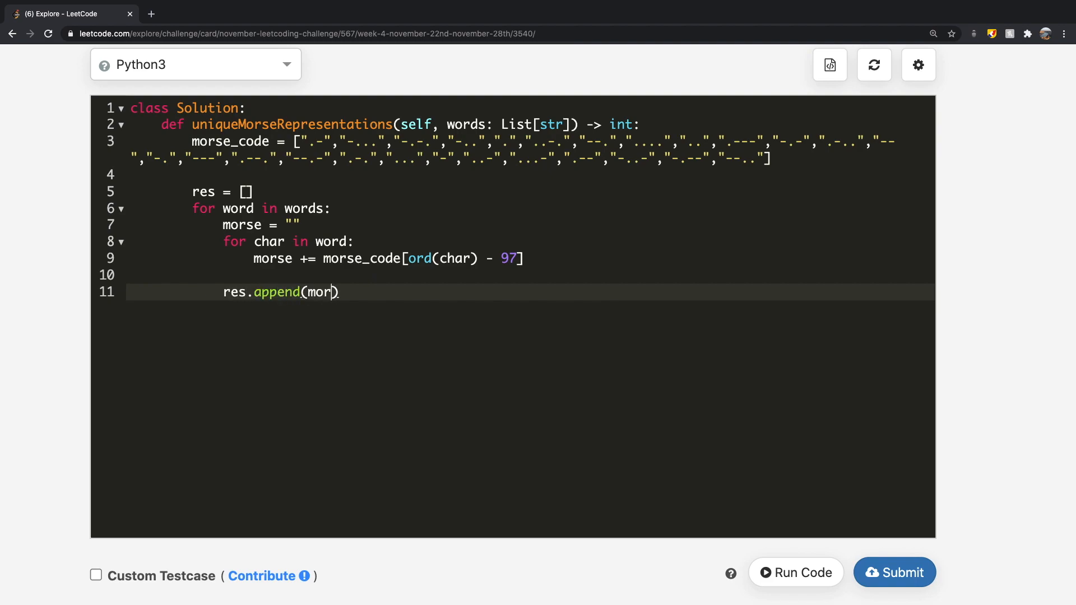
text(se)
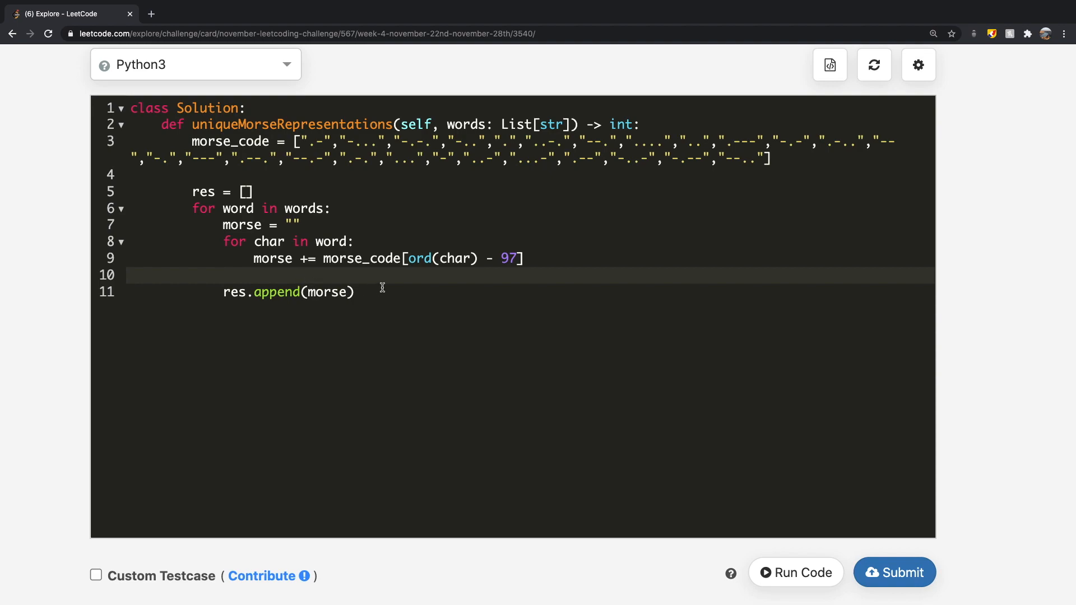
text(if mo)
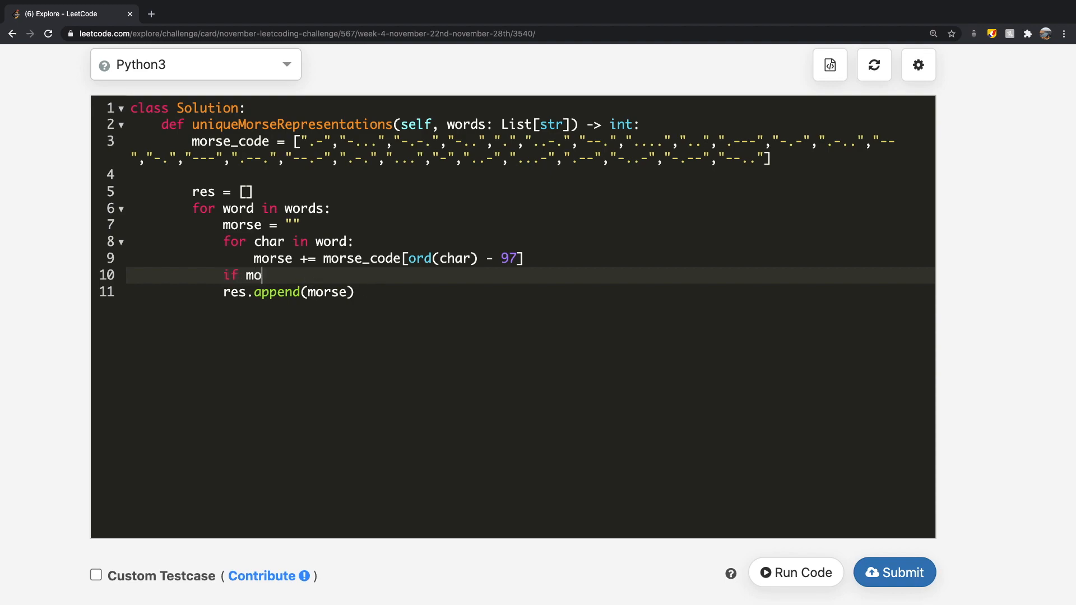
text(rse in res)
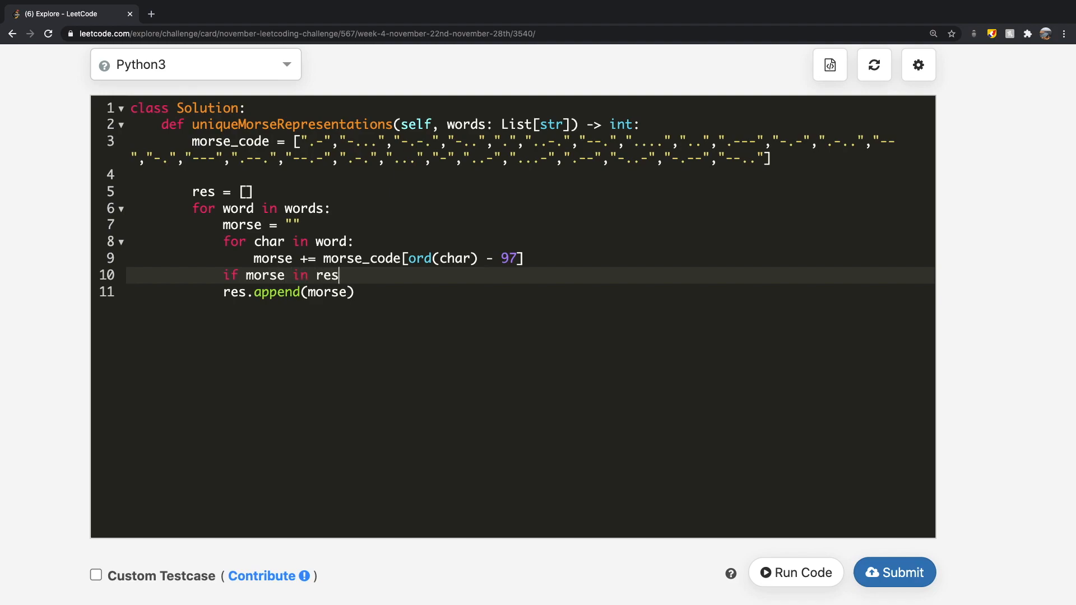
text(:)
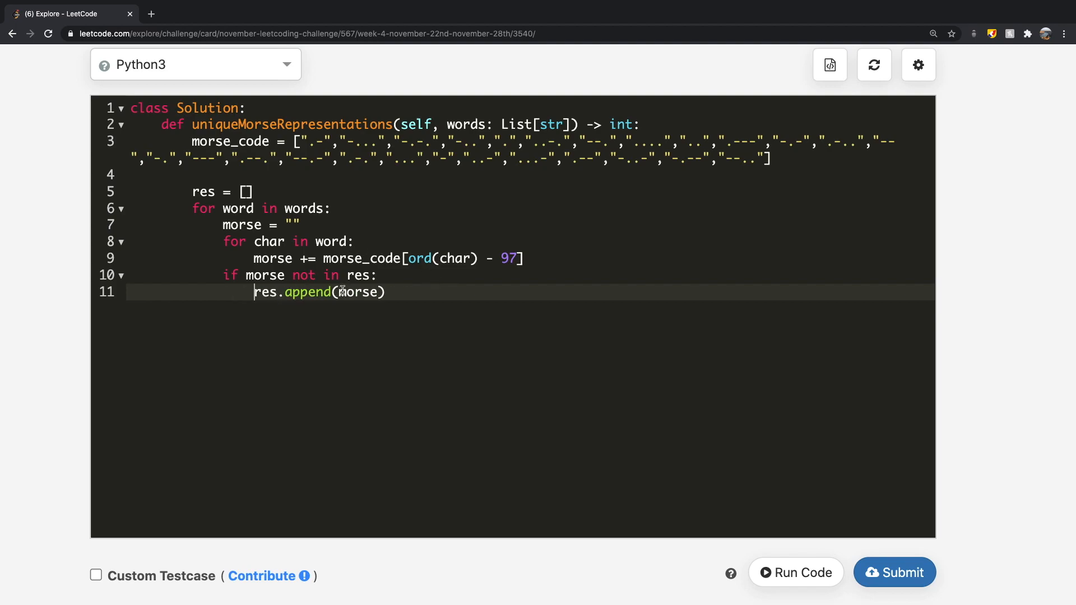
mouse_move(503, 341)
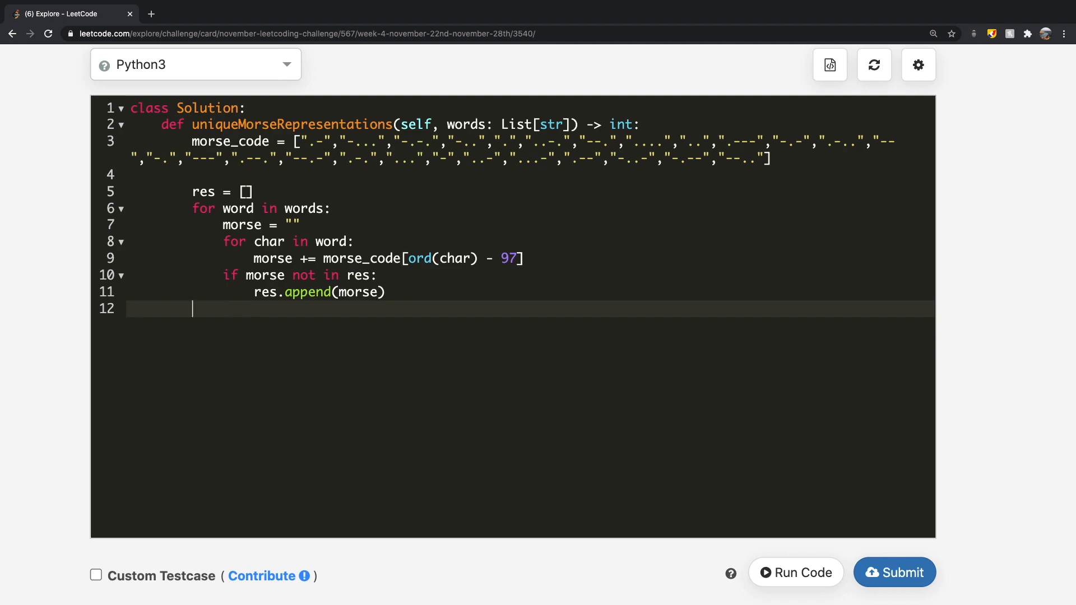
- End the method with return(len(res)) and submit the solution
key(Enter)
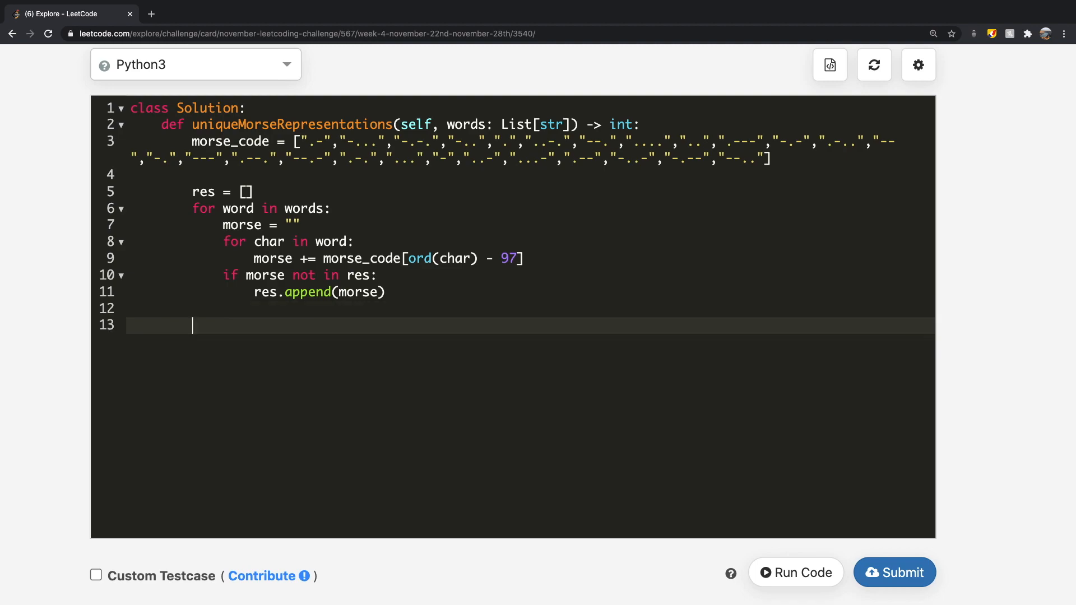
text(return)
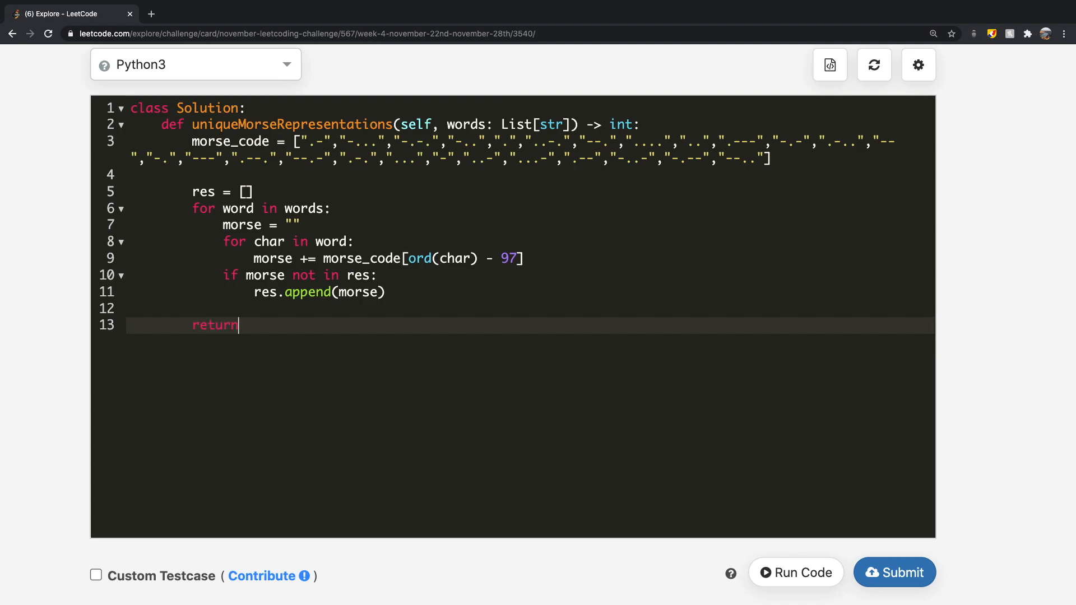
text((len())
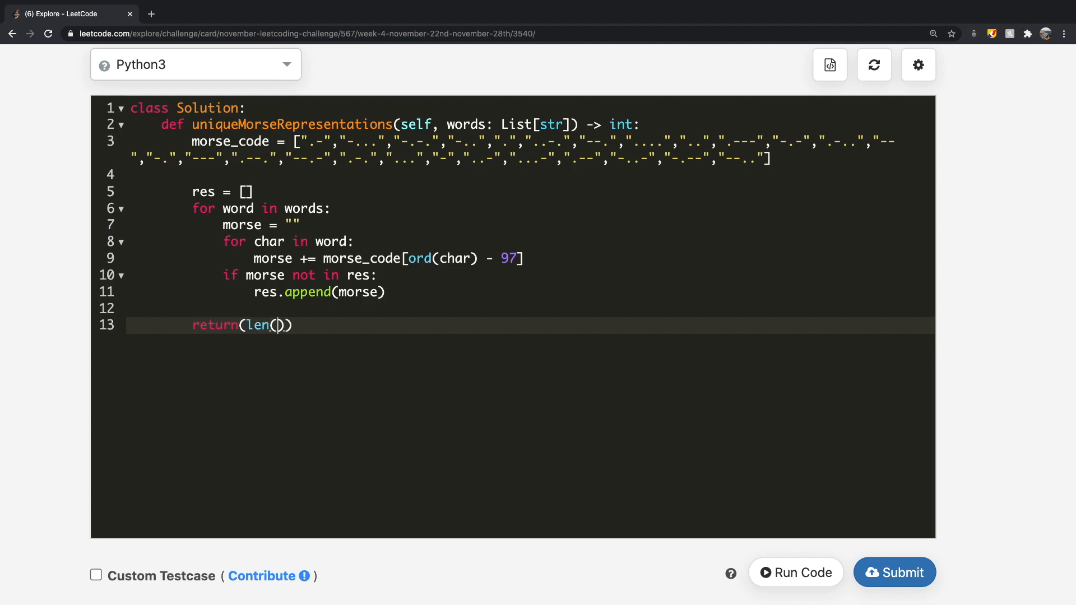
text(res)
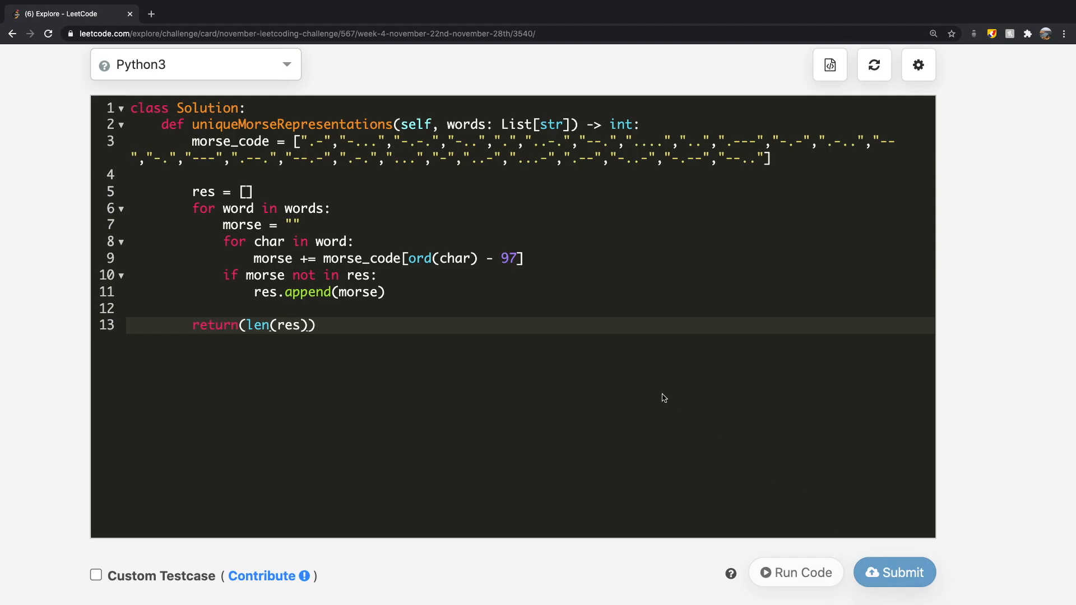
click(894, 571)
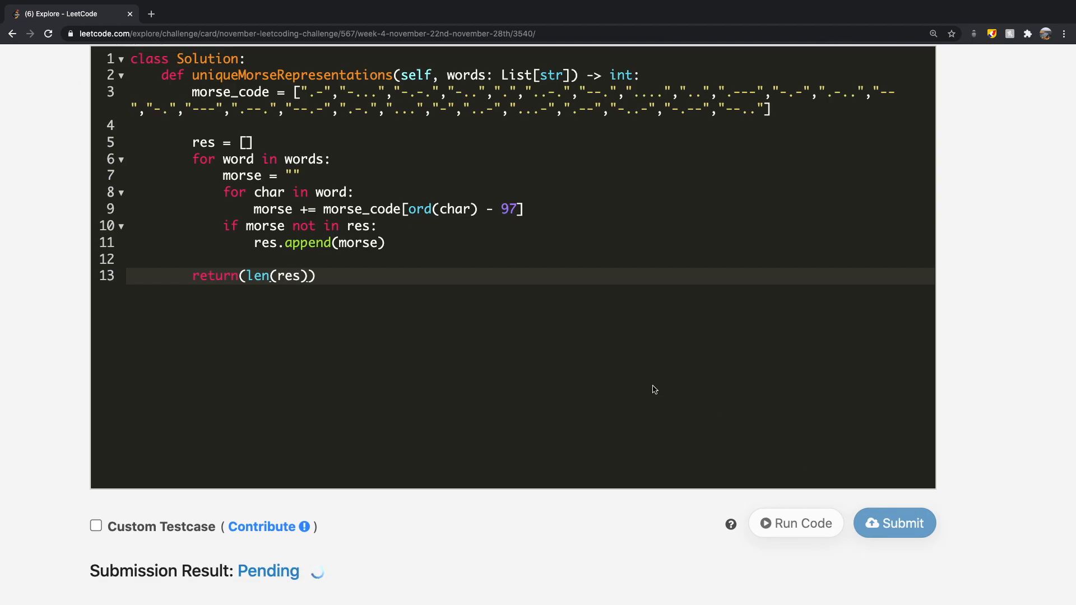